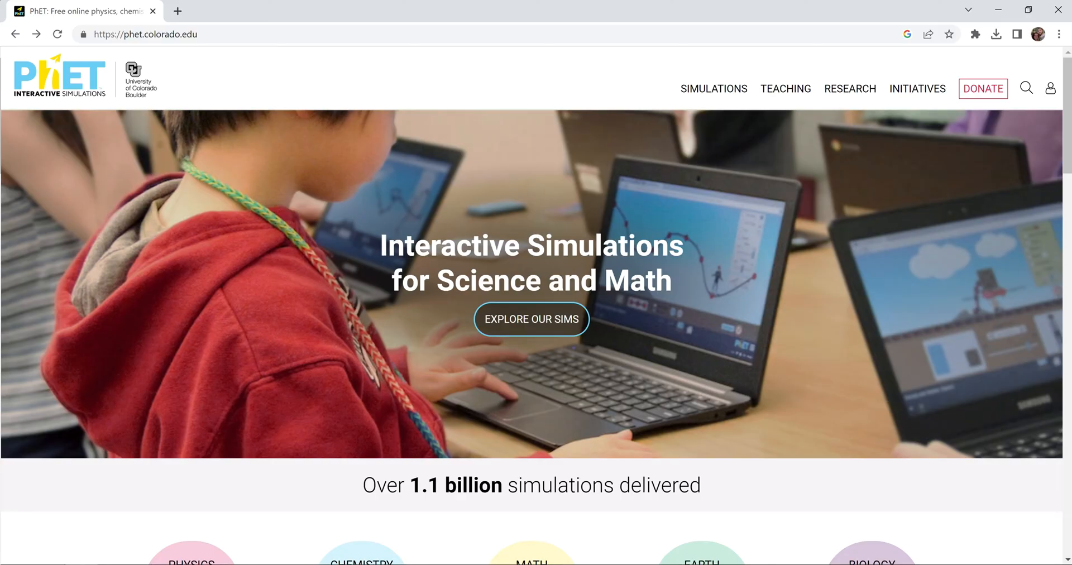
Browse the Chemistry simulations and choose the Density simulation card
scroll("down", 3)
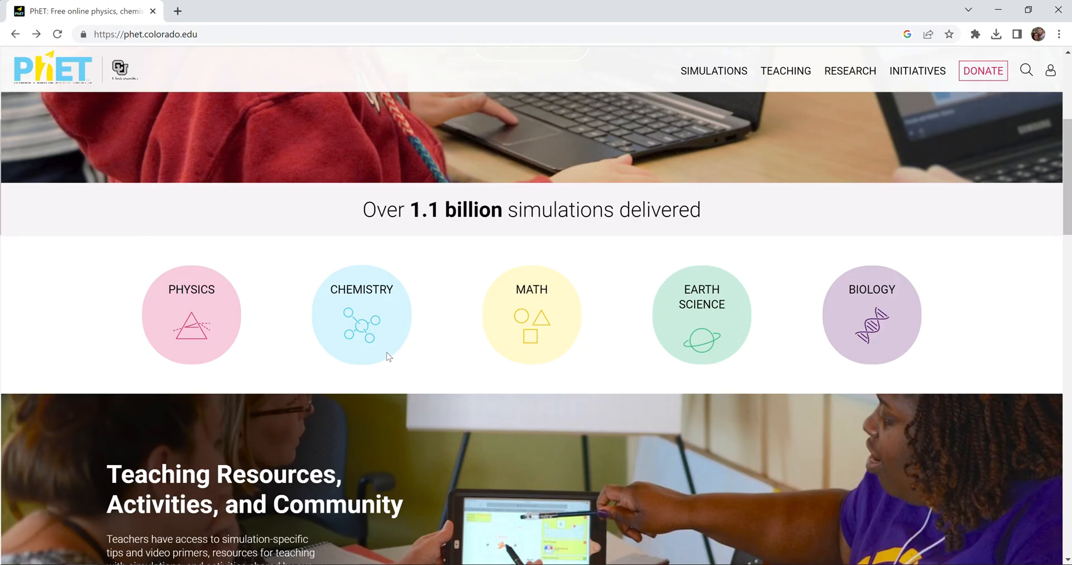
left_click(362, 314)
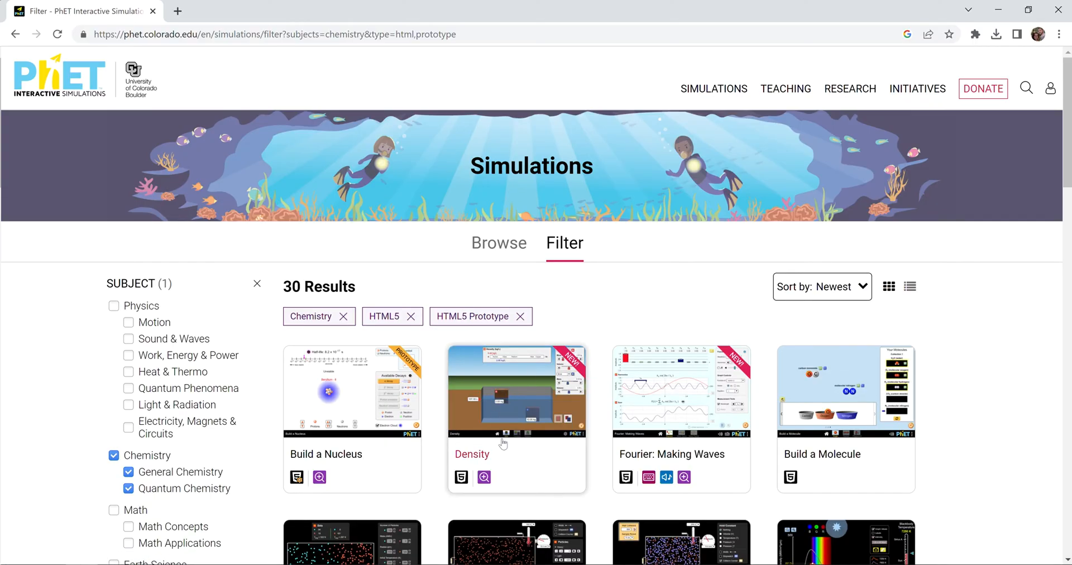
left_click(471, 453)
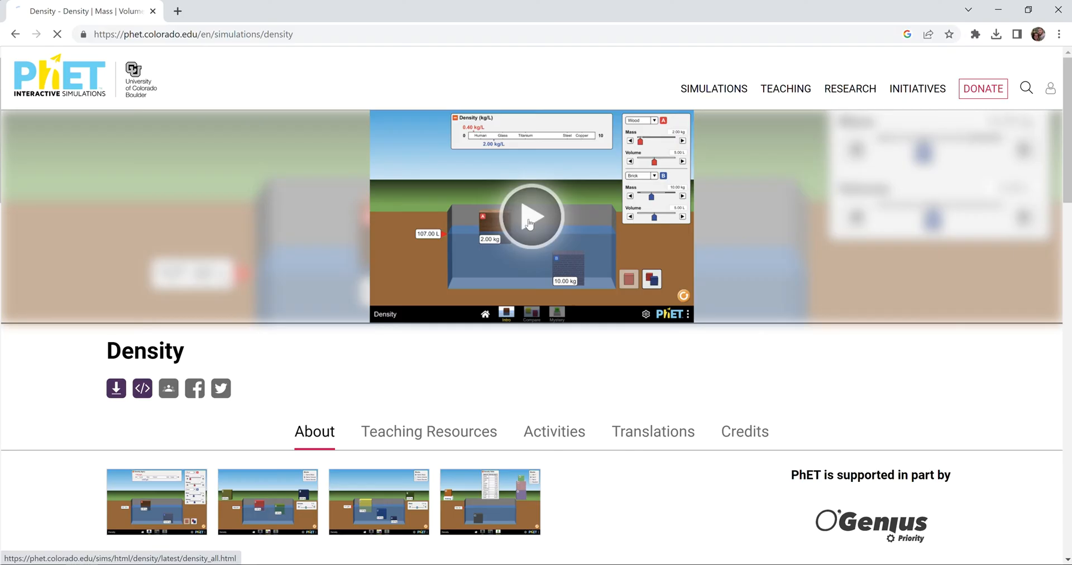
Launch the Density simulation from its page preview to reach the start screen
left_click(535, 217)
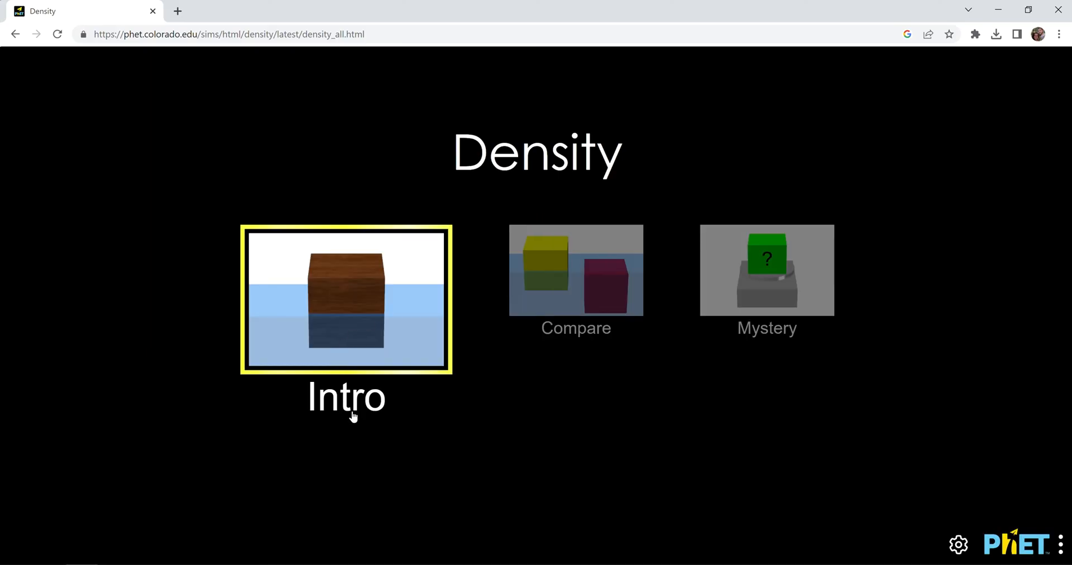
mouse_move(766, 335)
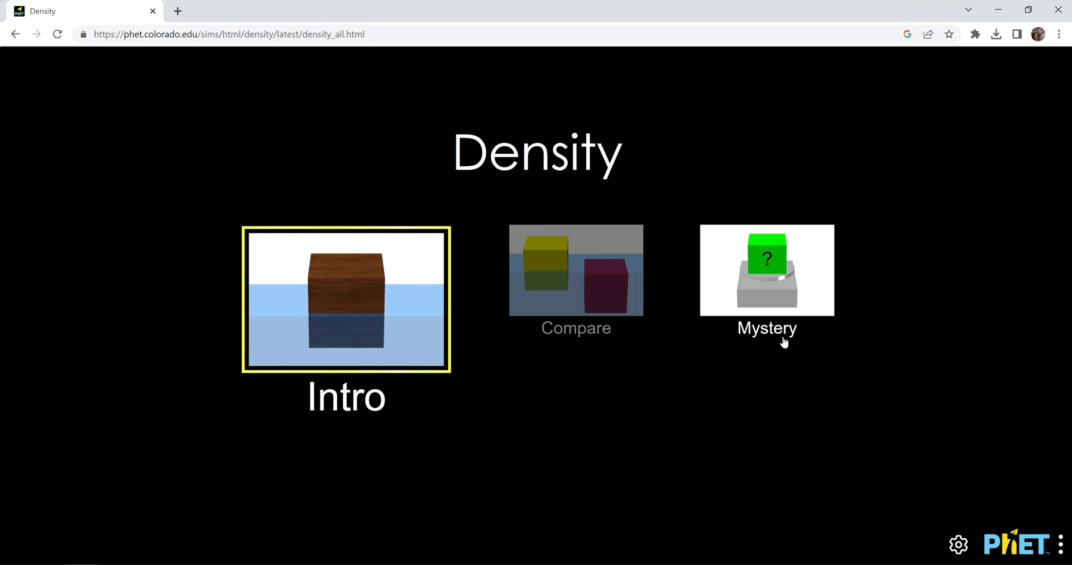
mouse_move(411, 334)
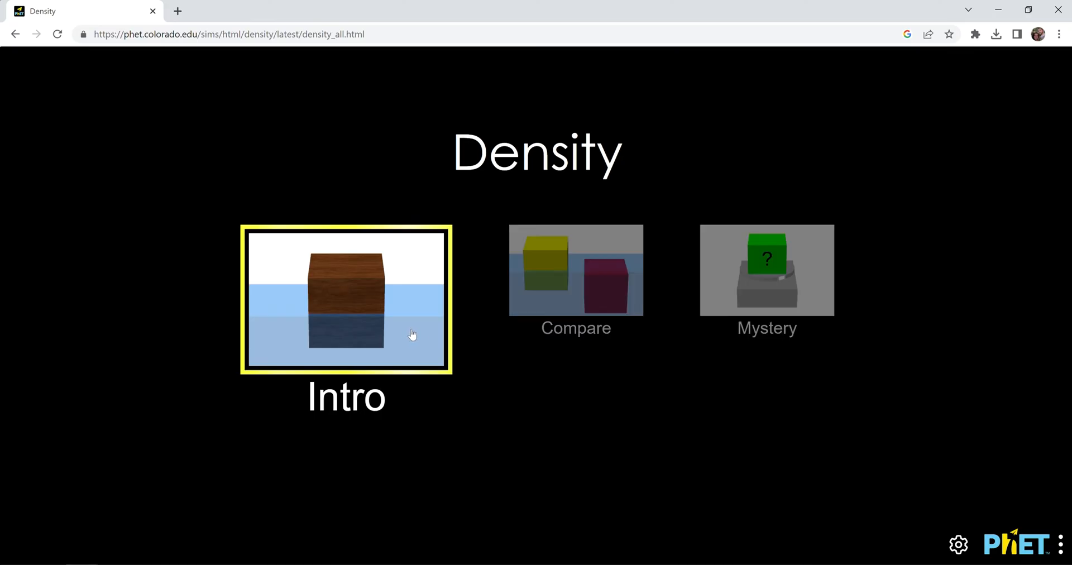
Enter the Intro screen, float the 2.00 kg wood block, briefly show a second block, return to one
left_click(346, 298)
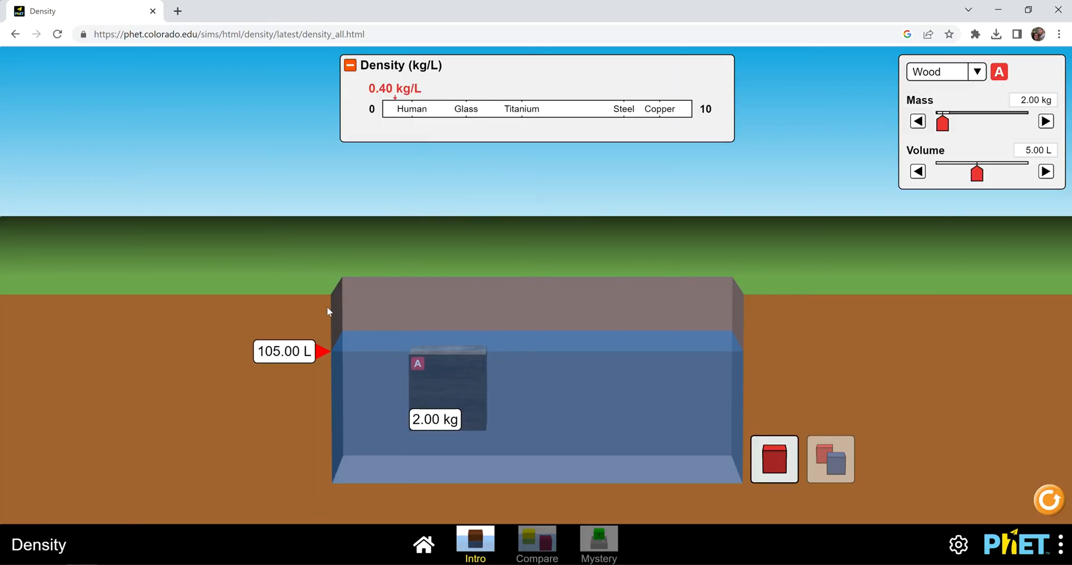
left_click_drag(448, 386, 448, 325)
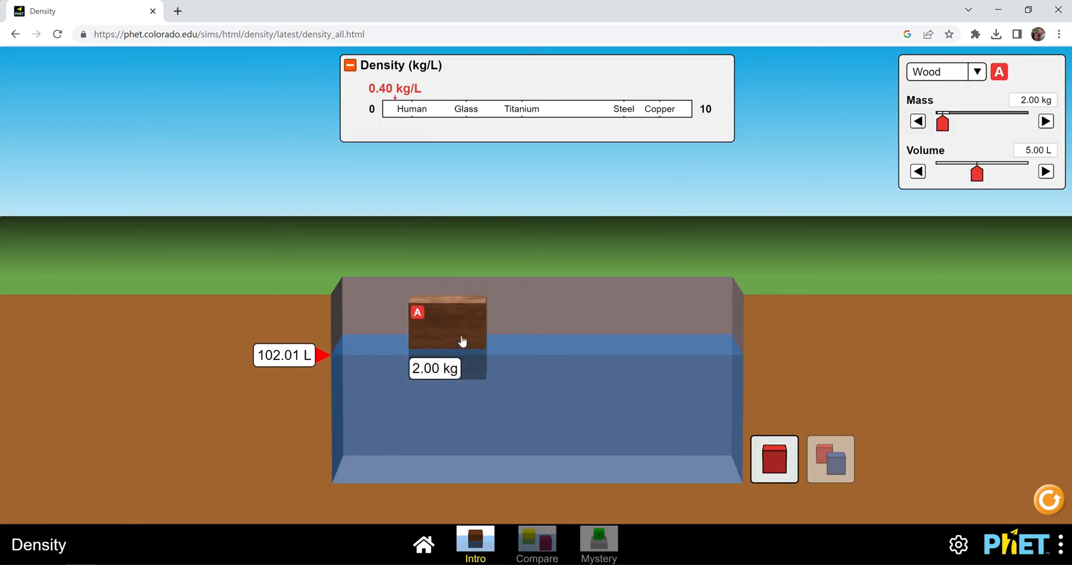
left_click(829, 459)
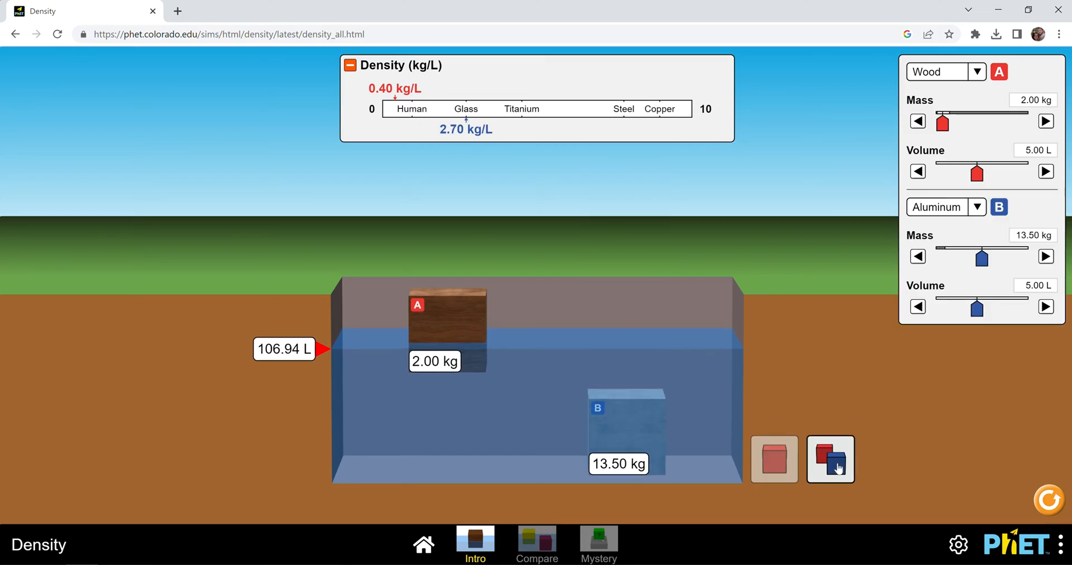
left_click(772, 459)
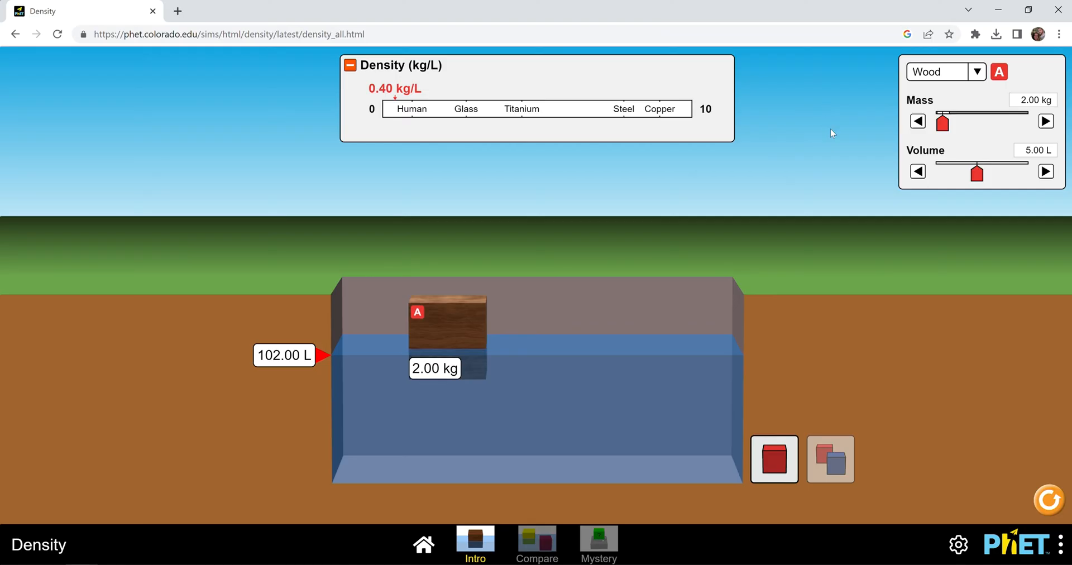
mouse_move(979, 75)
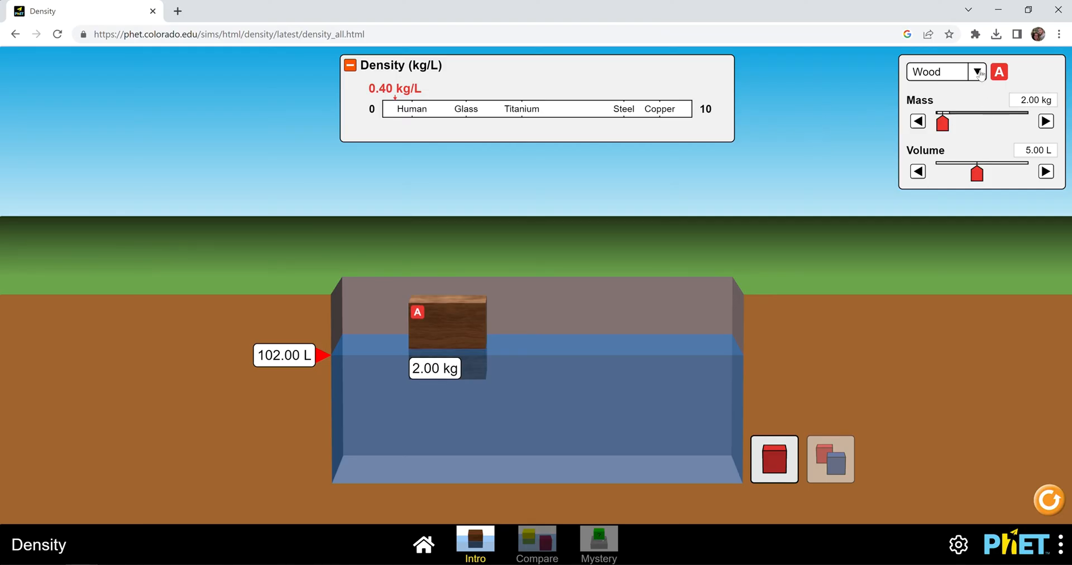
Make block A custom, then aluminum at 27 kg and 10 L, and show two blocks side by side
left_click(944, 71)
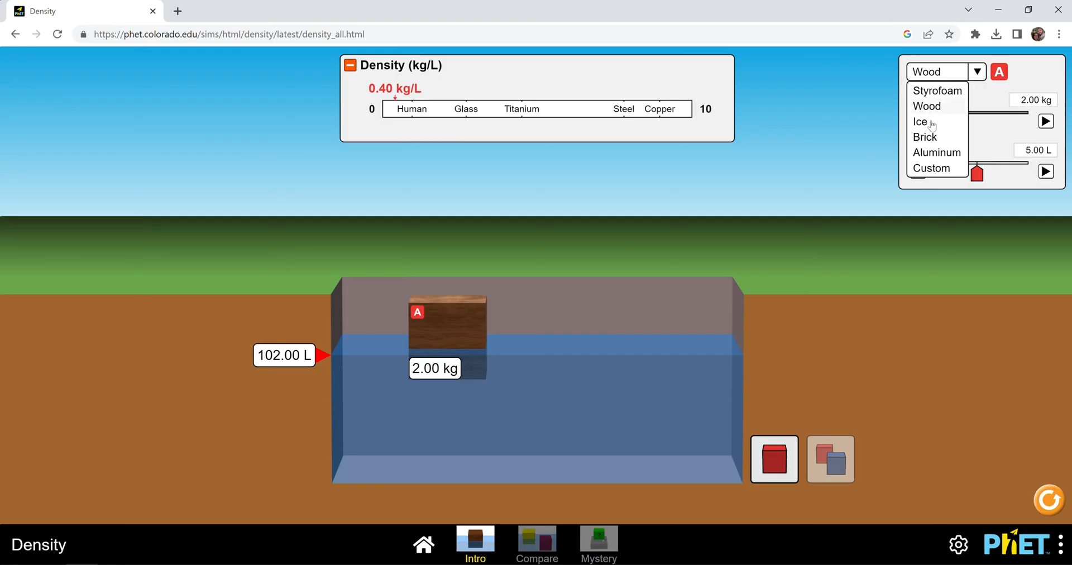
mouse_move(937, 172)
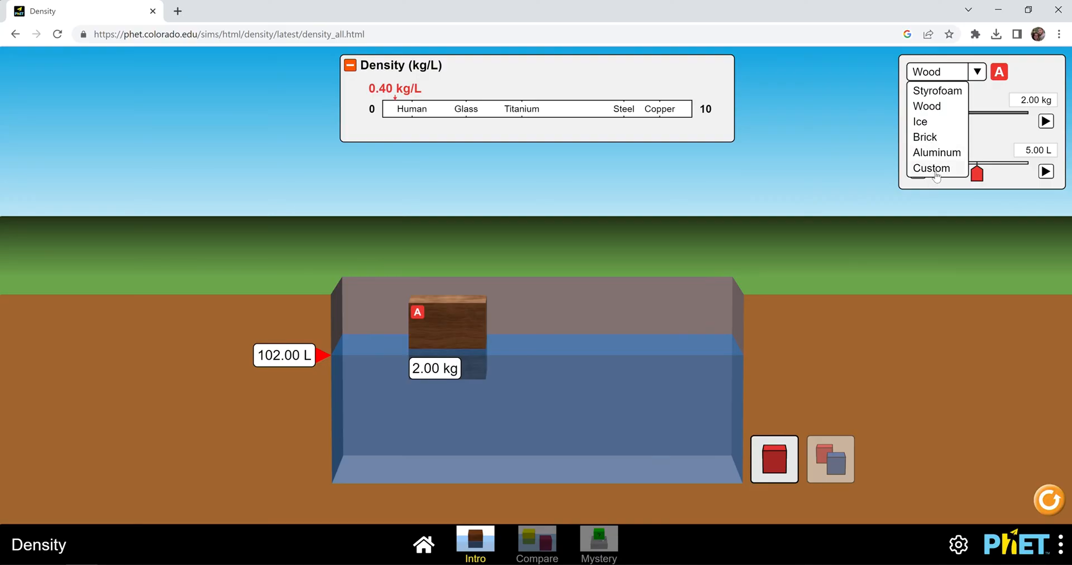
left_click(931, 168)
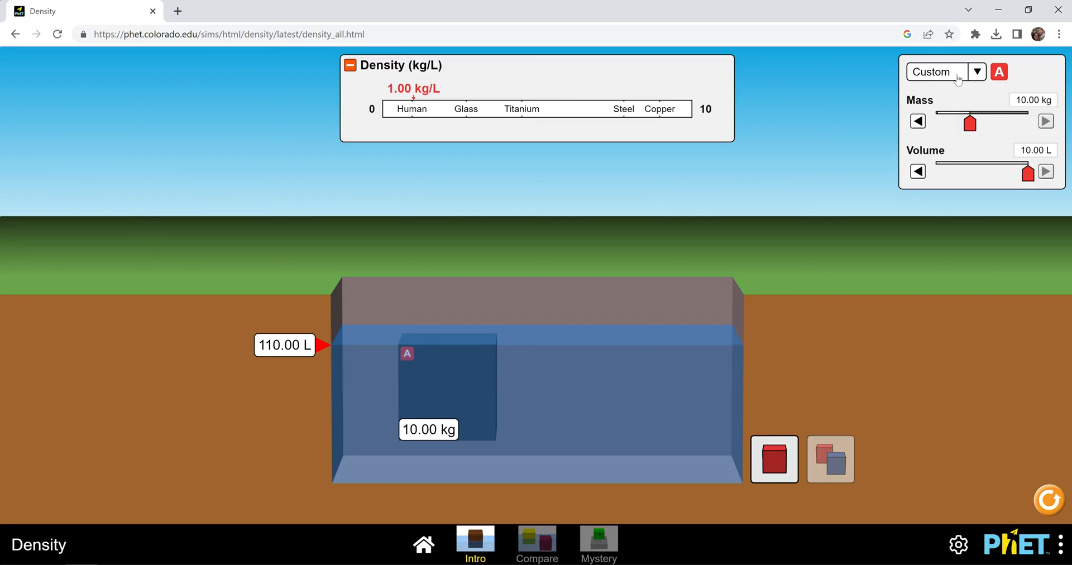
left_click(945, 71)
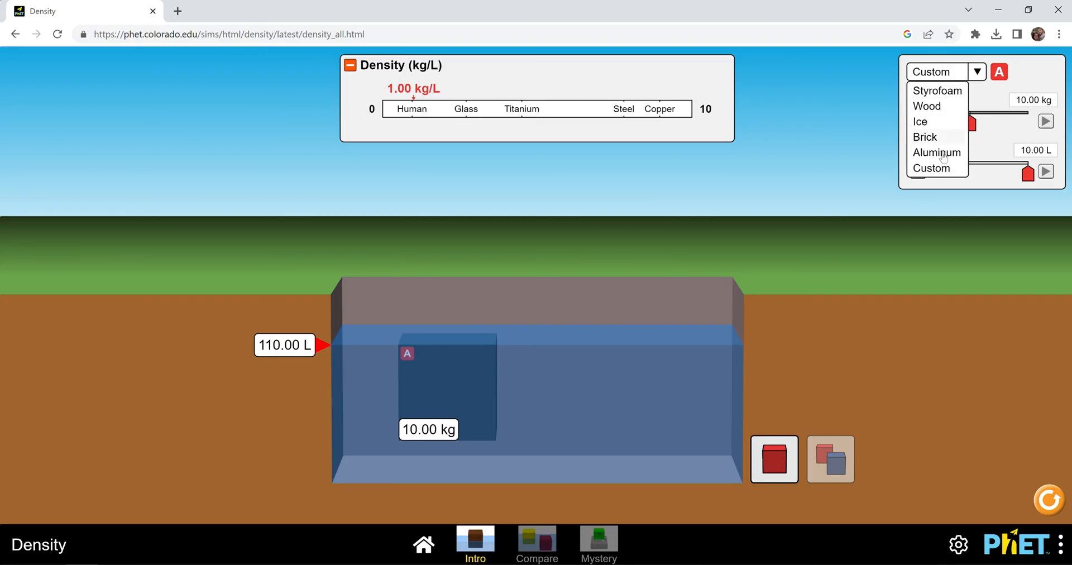
left_click(936, 151)
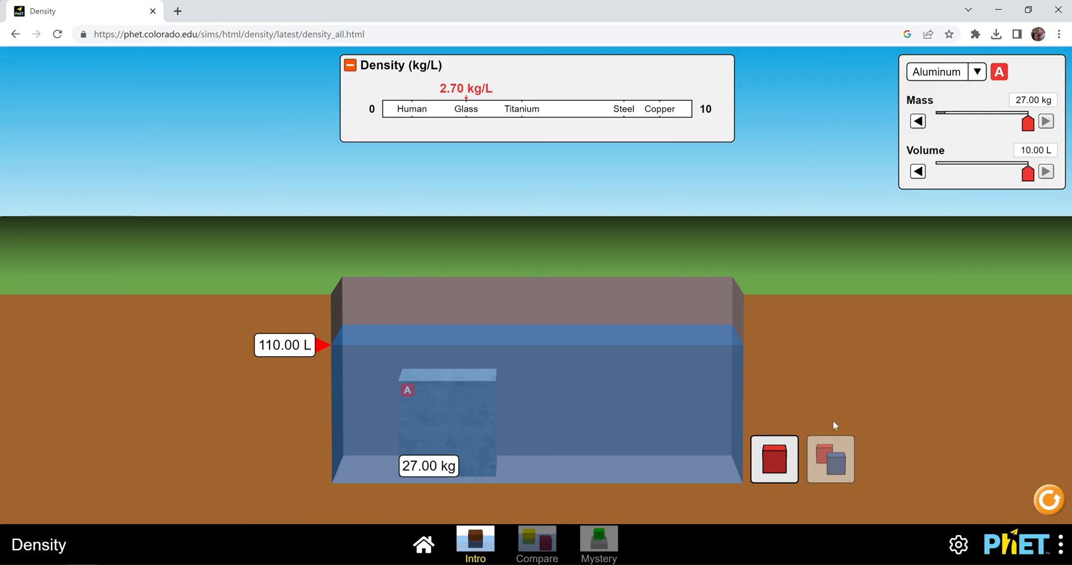
left_click(829, 459)
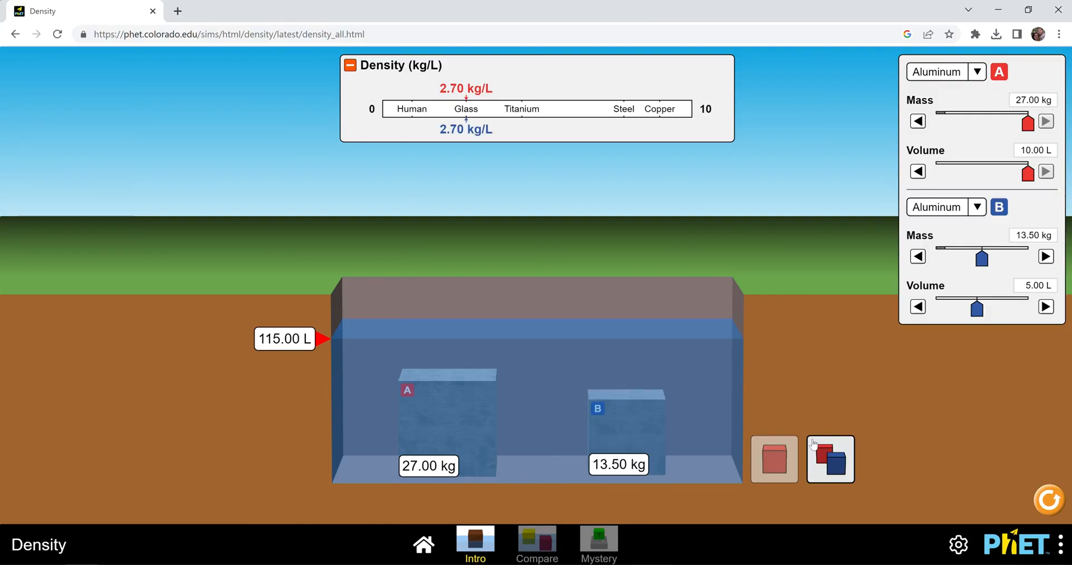
Set block B's material to Custom
left_click(946, 207)
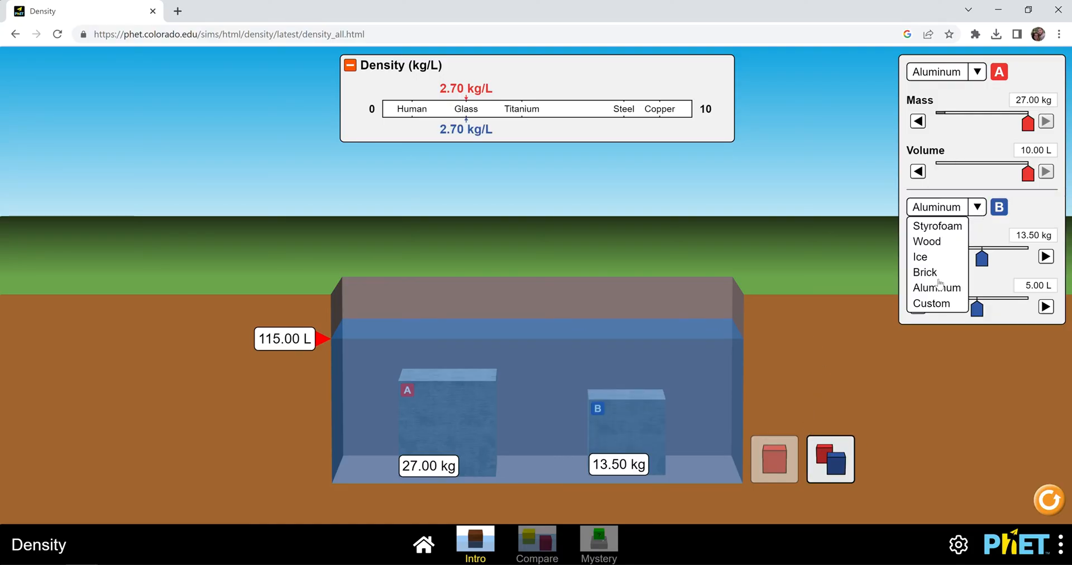
left_click(930, 303)
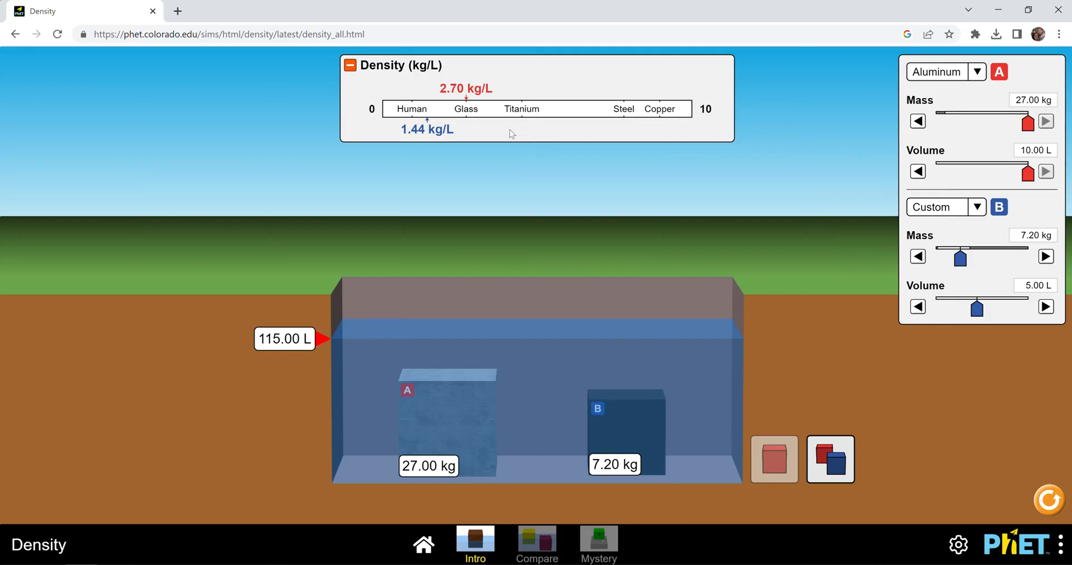
mouse_move(405, 144)
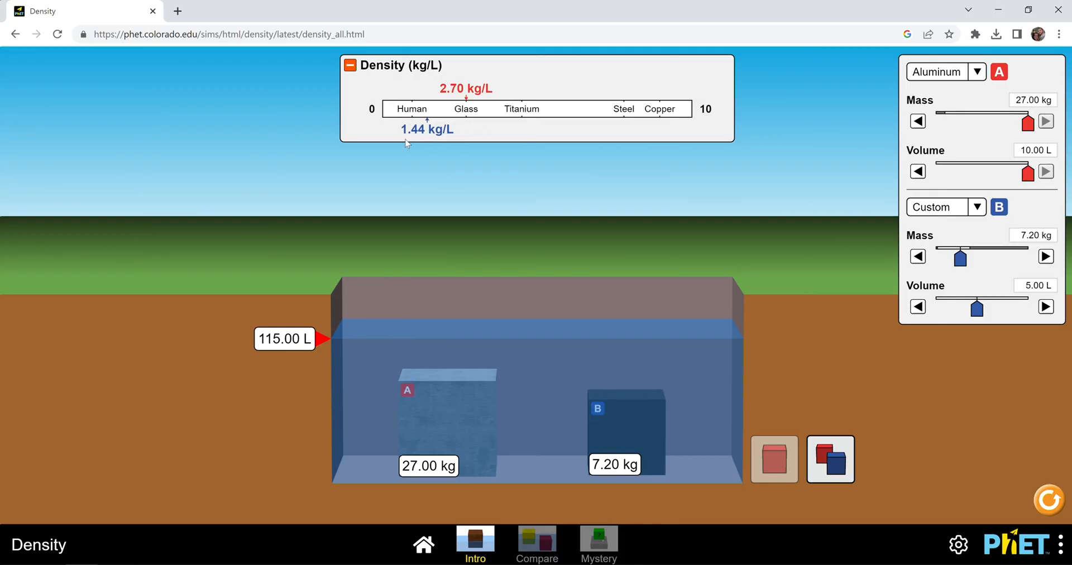
mouse_move(704, 181)
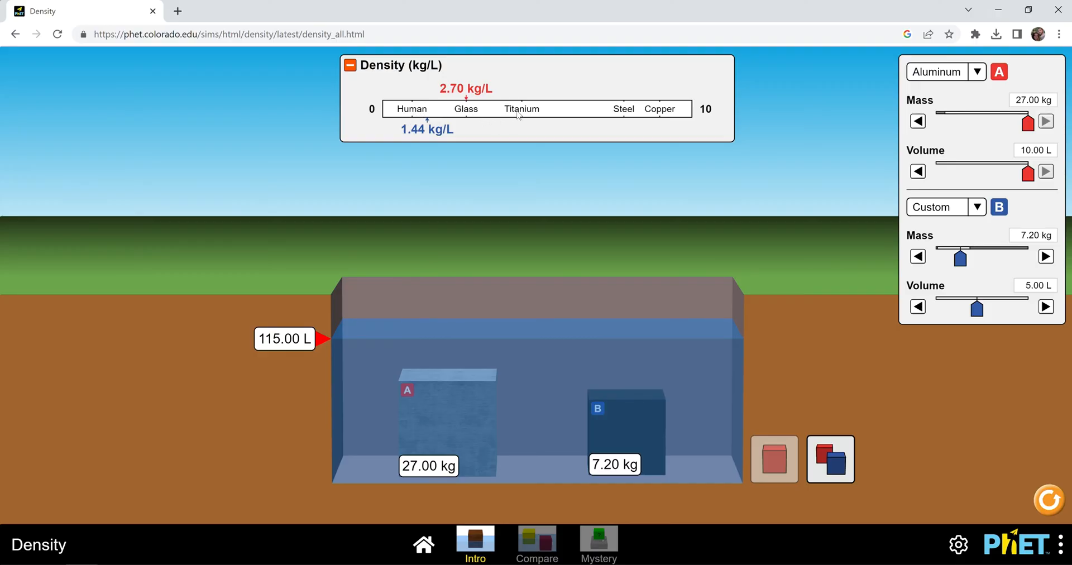
mouse_move(840, 215)
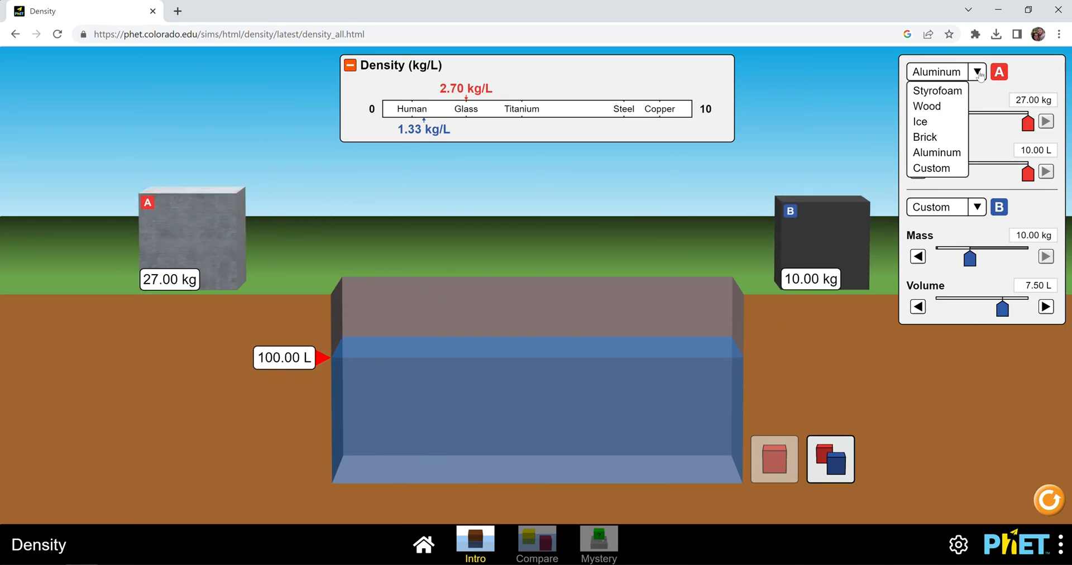
Make block A wood, float it in the water and lift it partly out, letting it settle back
left_click(926, 106)
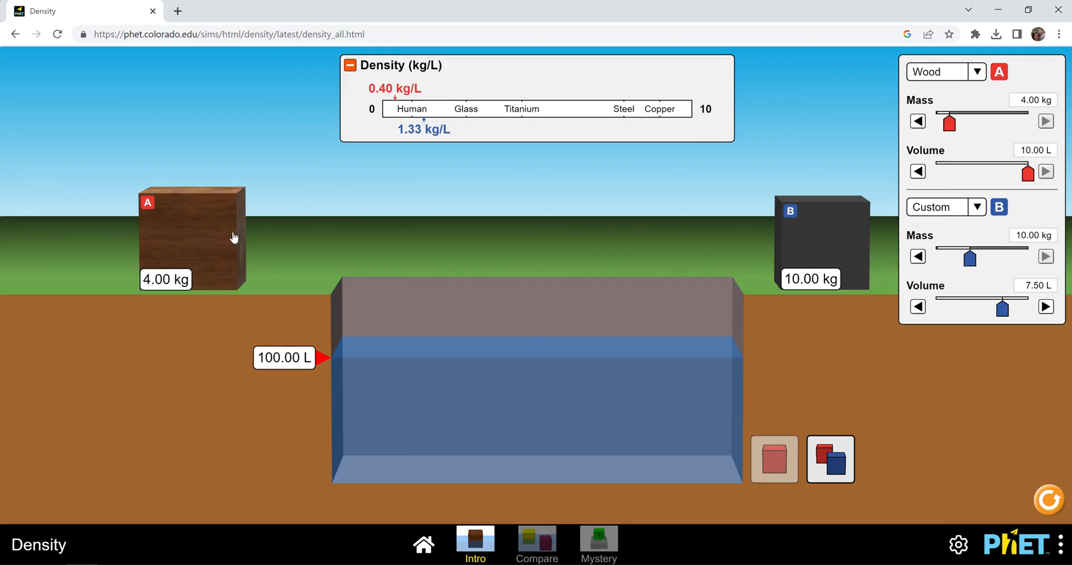
left_click_drag(191, 238, 424, 311)
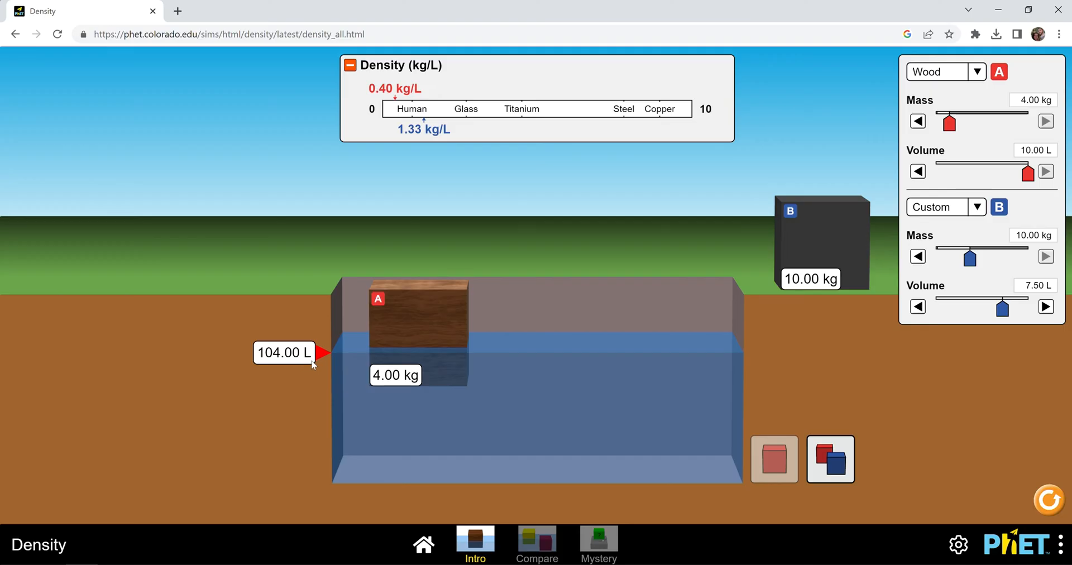
mouse_move(439, 379)
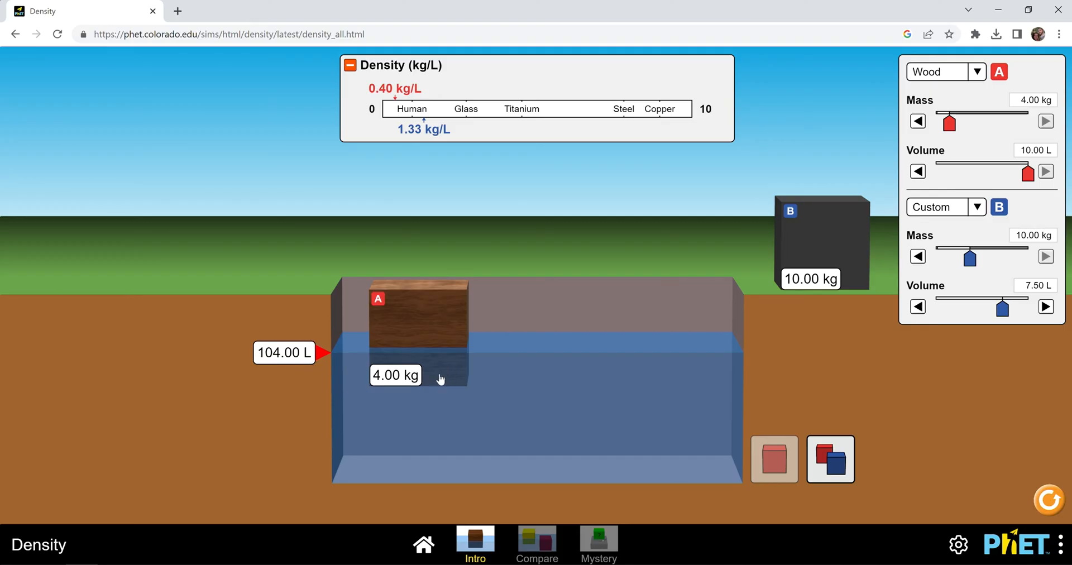
mouse_move(418, 318)
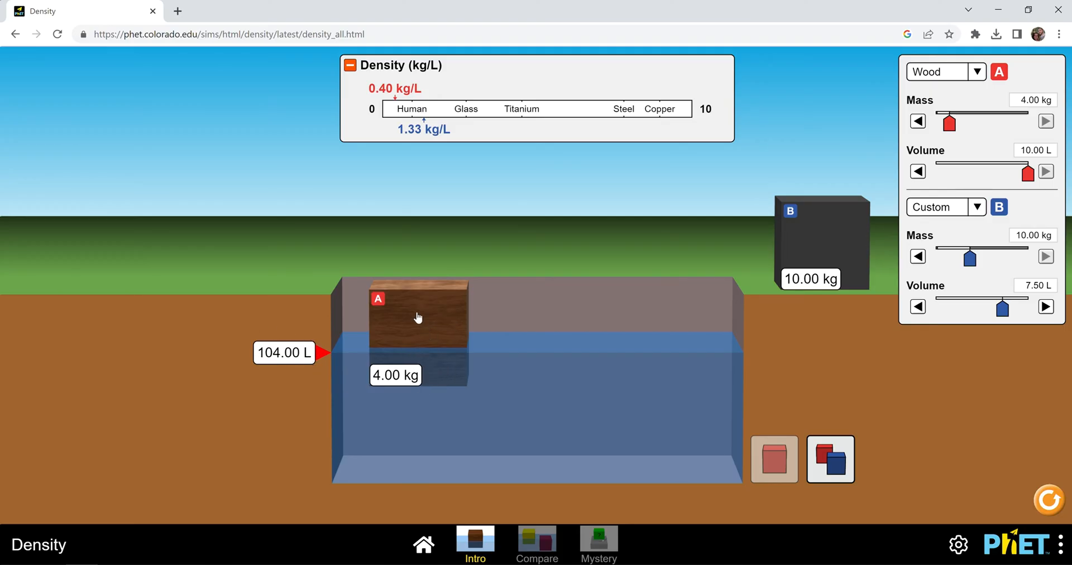
left_click_drag(417, 317, 422, 399)
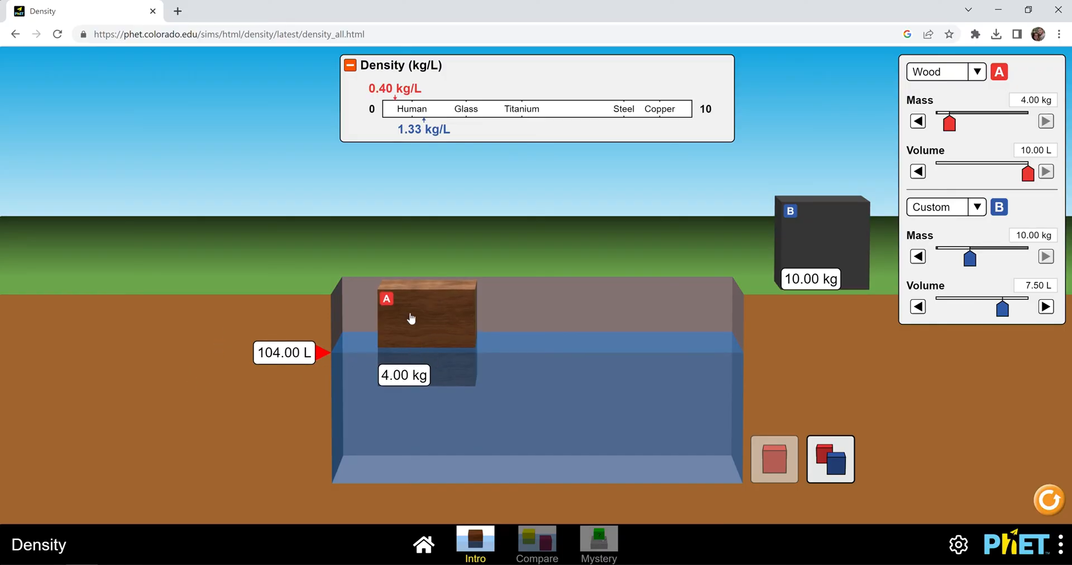
mouse_move(445, 328)
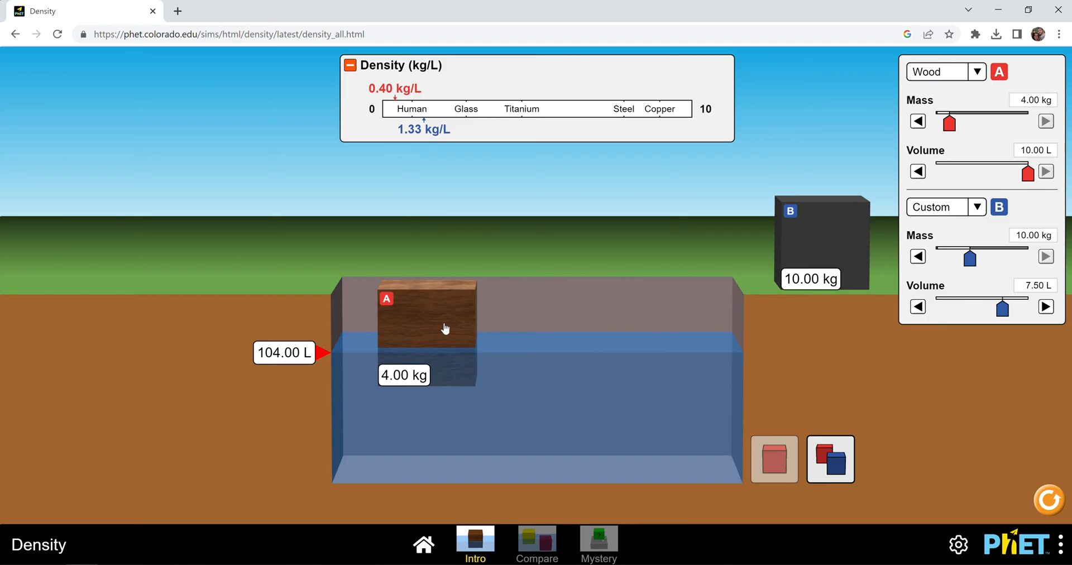
mouse_move(449, 326)
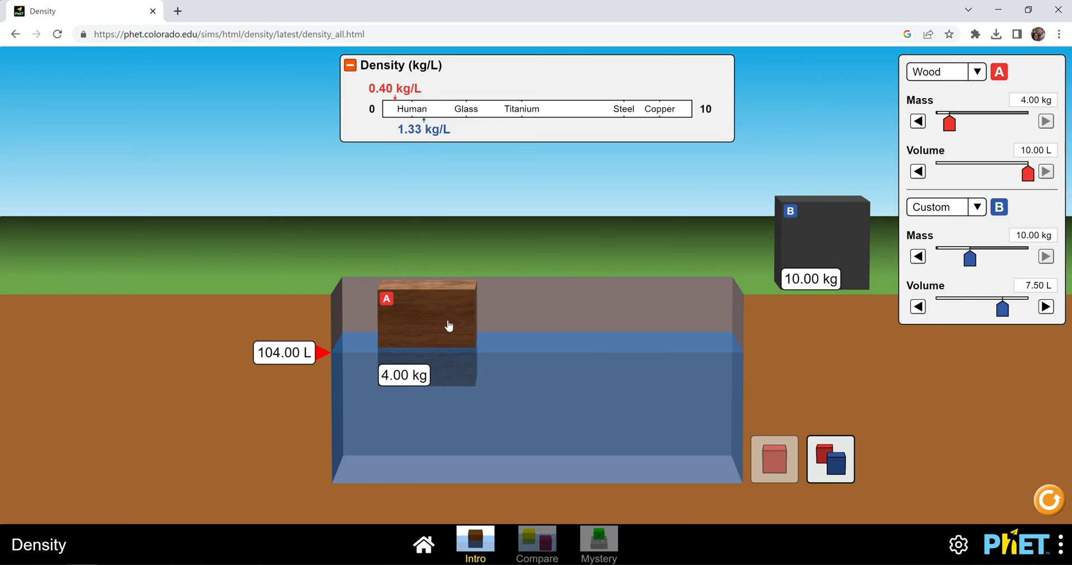
mouse_move(446, 335)
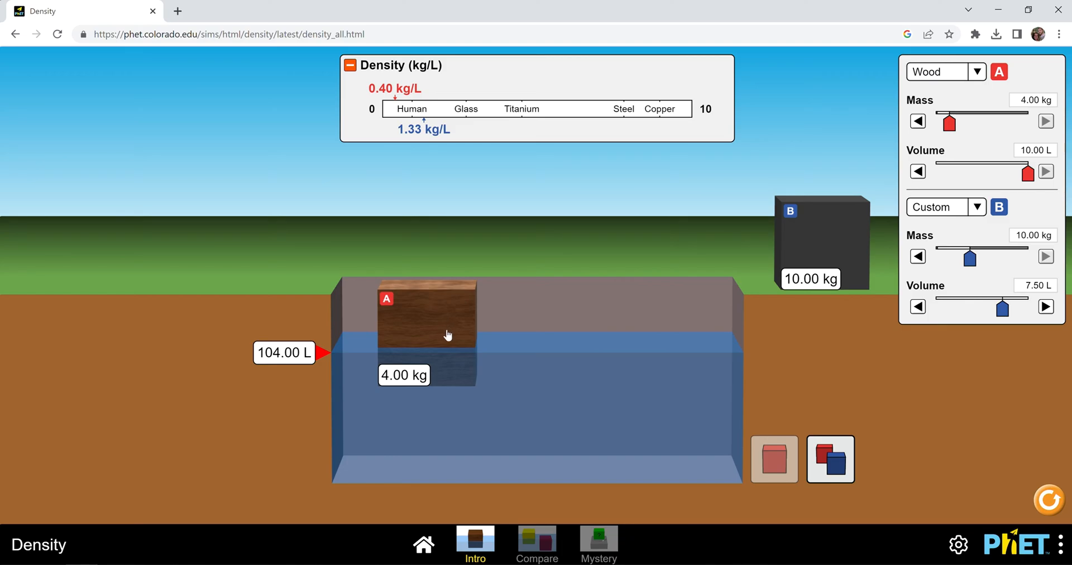
left_click_drag(447, 335, 451, 276)
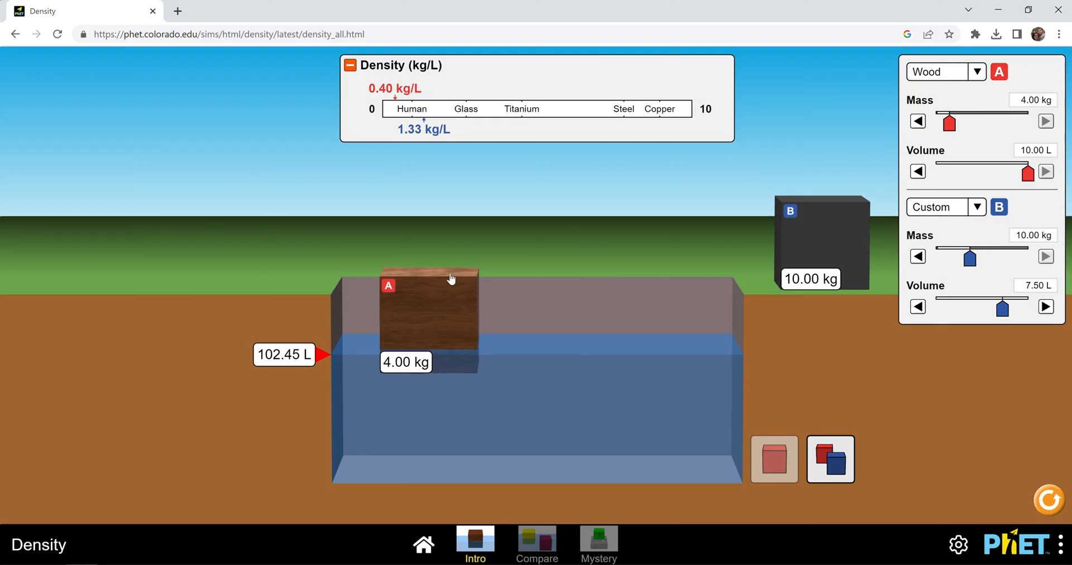
left_click_drag(424, 314, 410, 348)
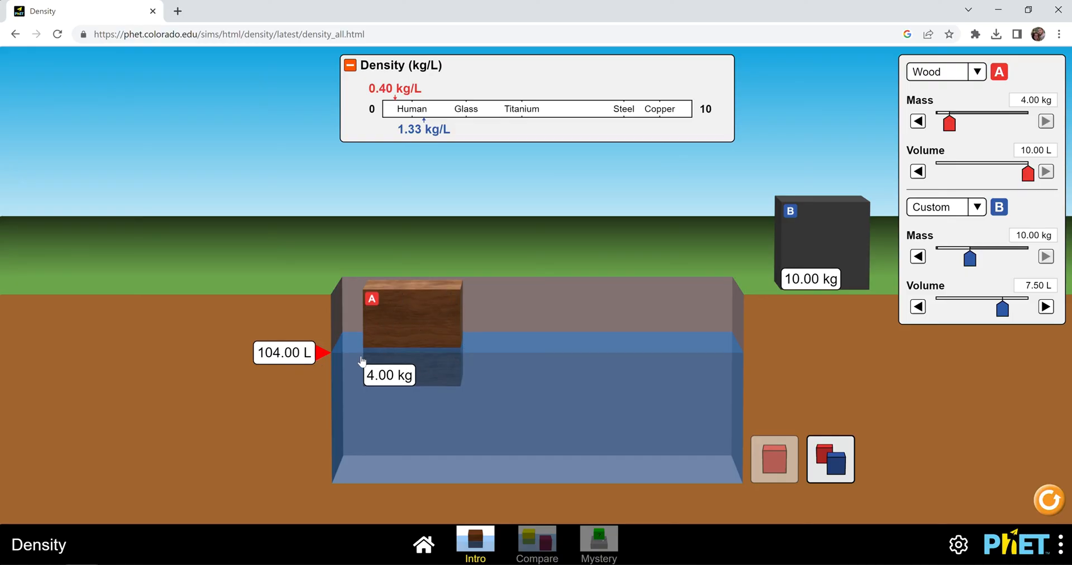
mouse_move(445, 365)
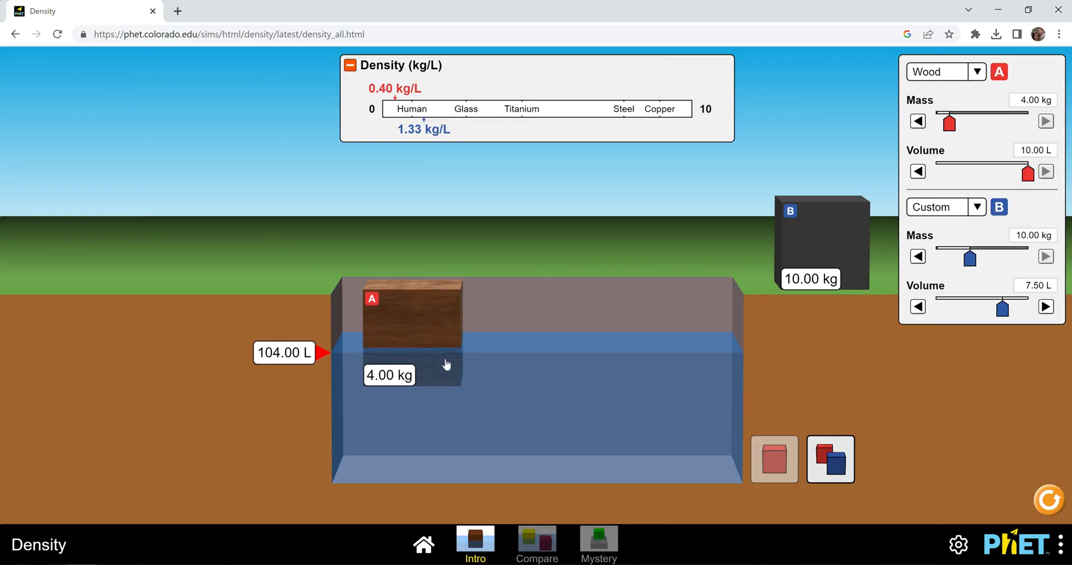
mouse_move(400, 321)
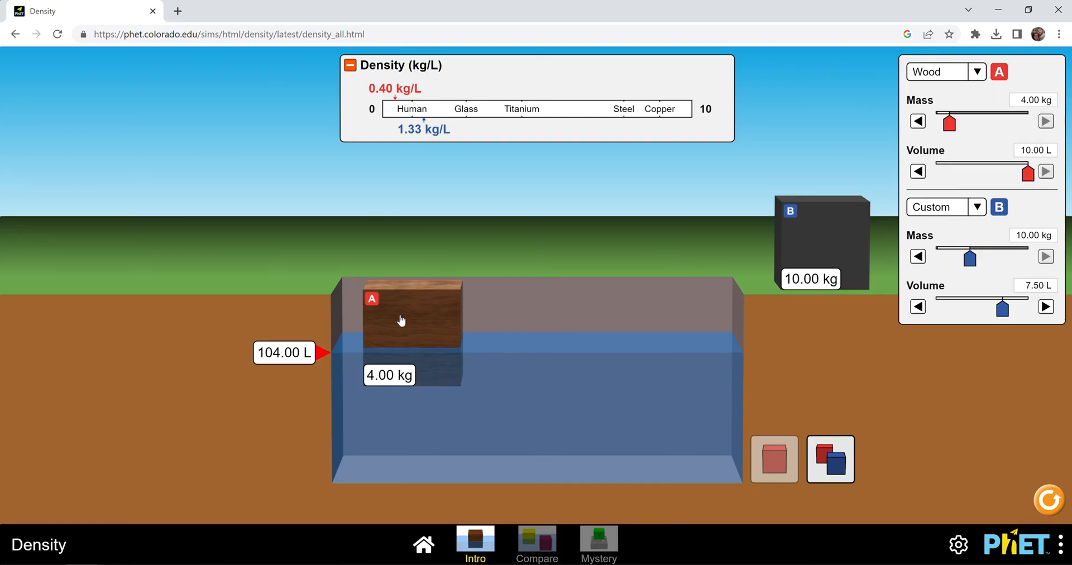
Push the wood block fully under, let it float back up, then set it on the ground
left_click_drag(402, 320, 405, 413)
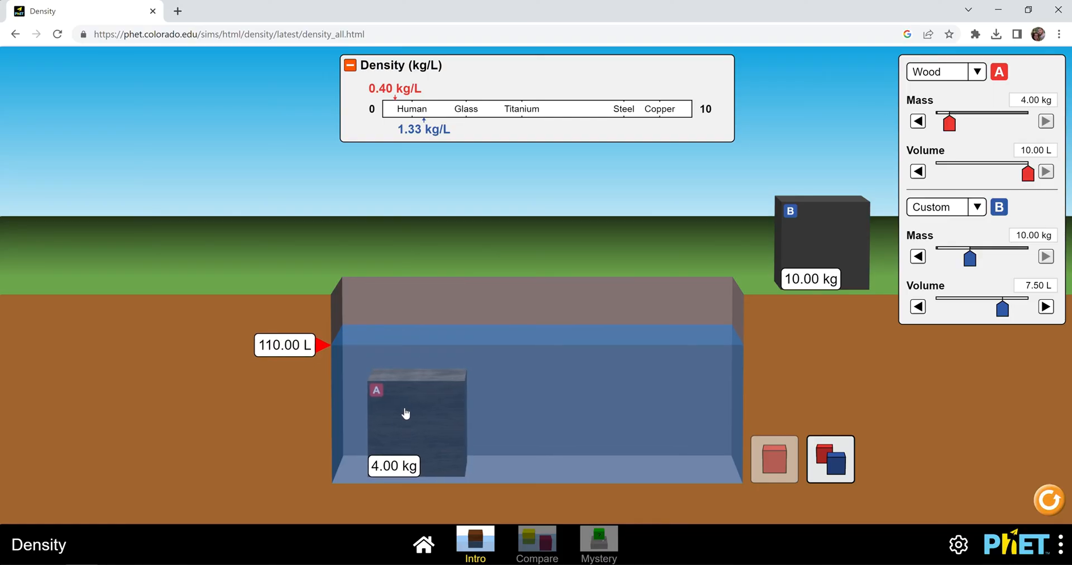
left_click_drag(407, 413, 413, 308)
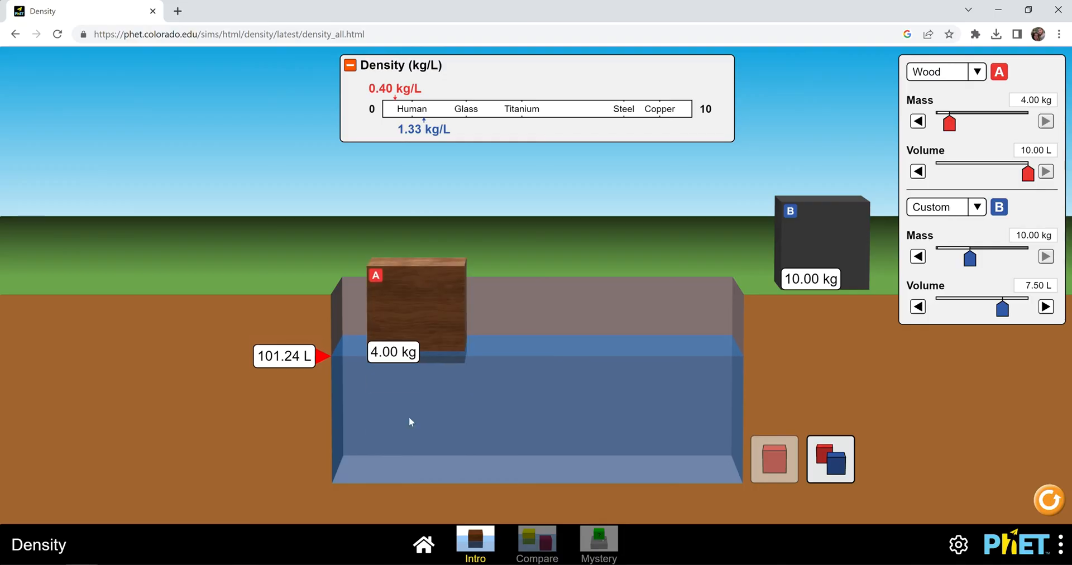
left_click_drag(413, 308, 276, 235)
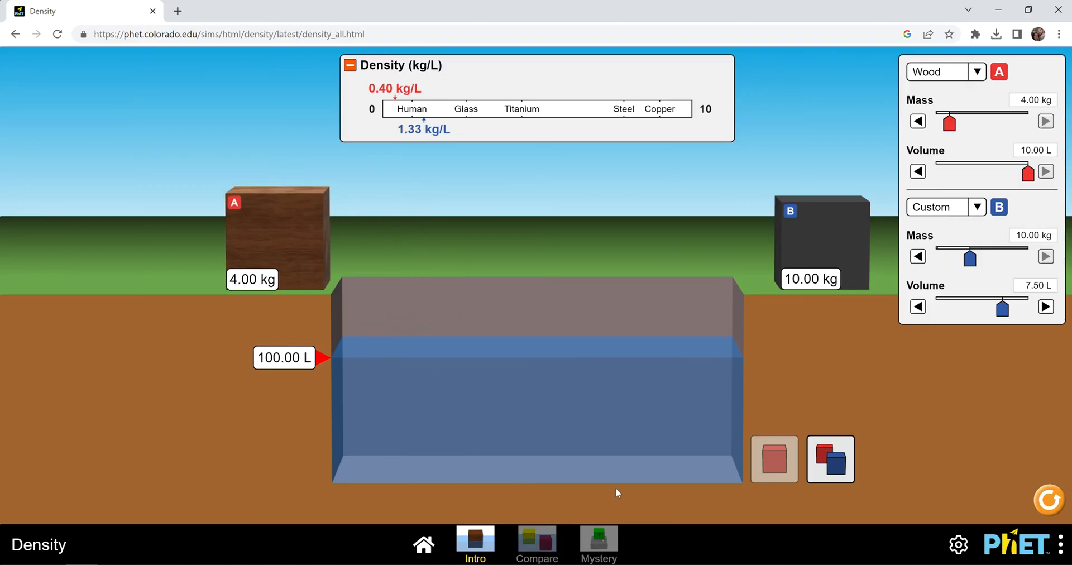
Go to the Compare screen and compare four blocks sharing the same 4.00 L volume
left_click(537, 544)
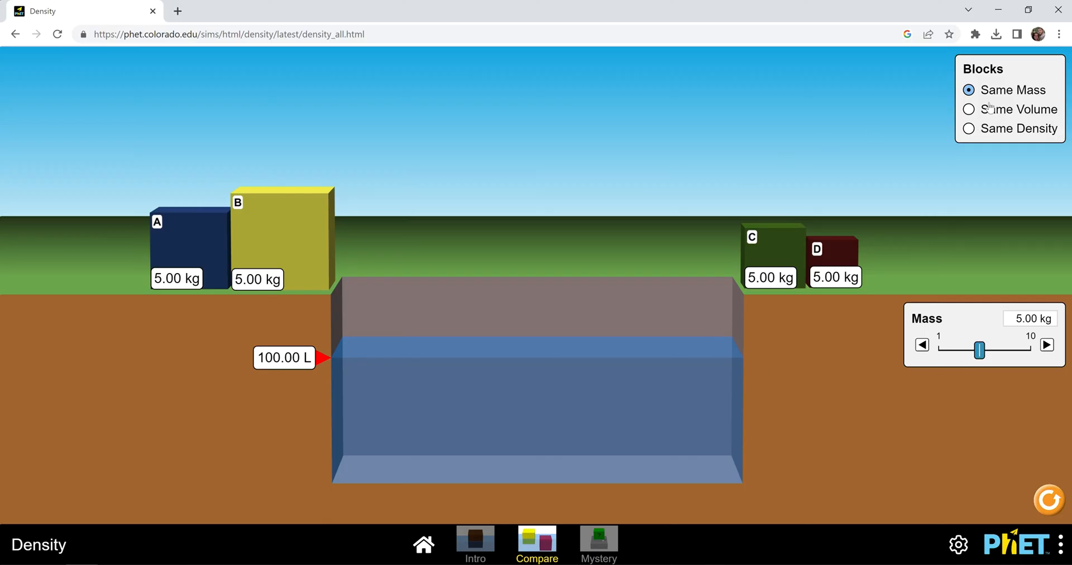
mouse_move(937, 348)
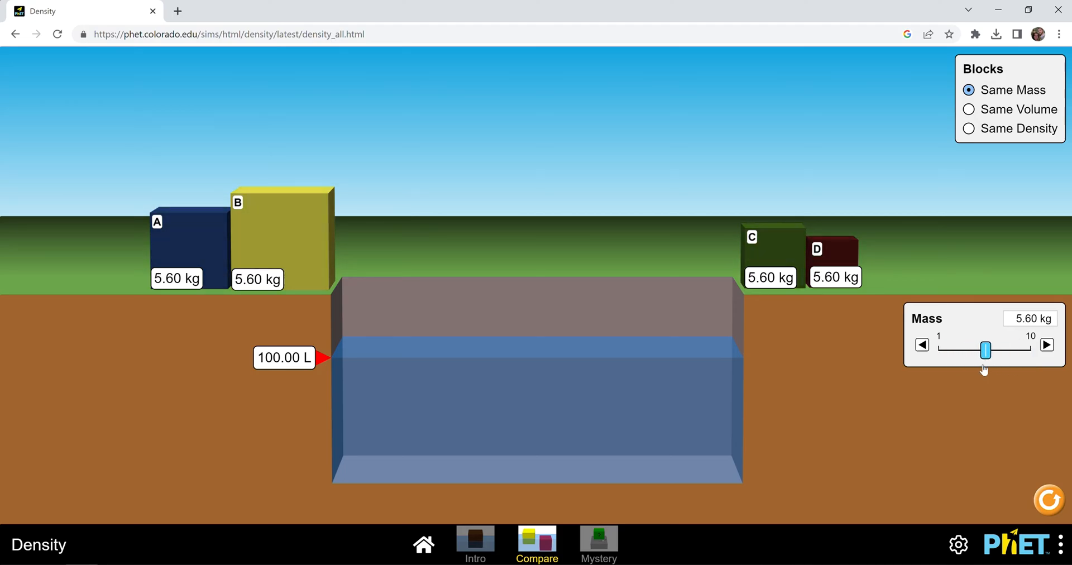
left_click(968, 108)
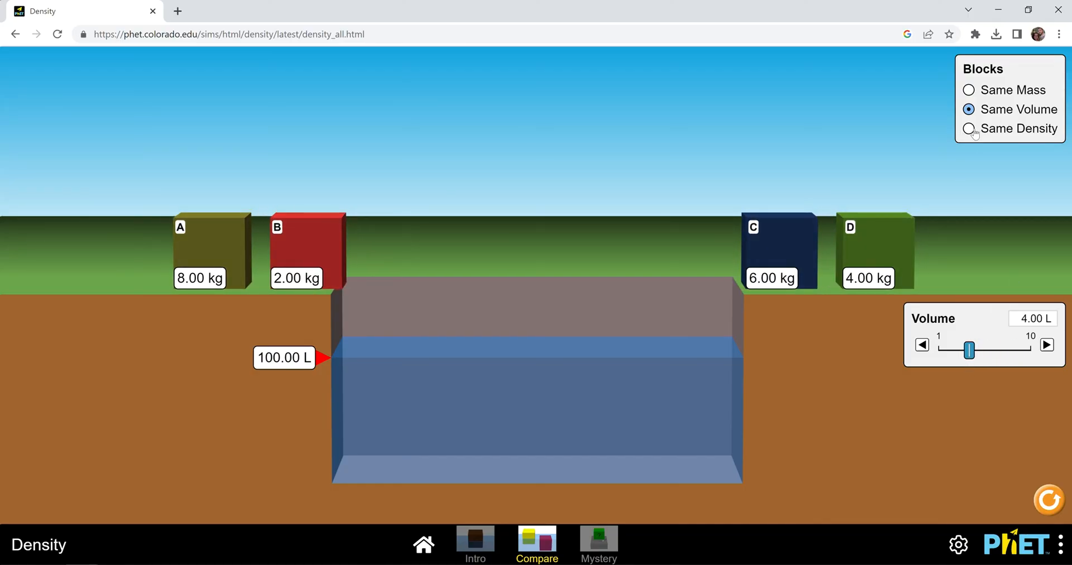
Compare four blocks sharing a 1.60 kg/L density (6.40, 9.60, 3.20, 1.60 kg)
left_click(968, 129)
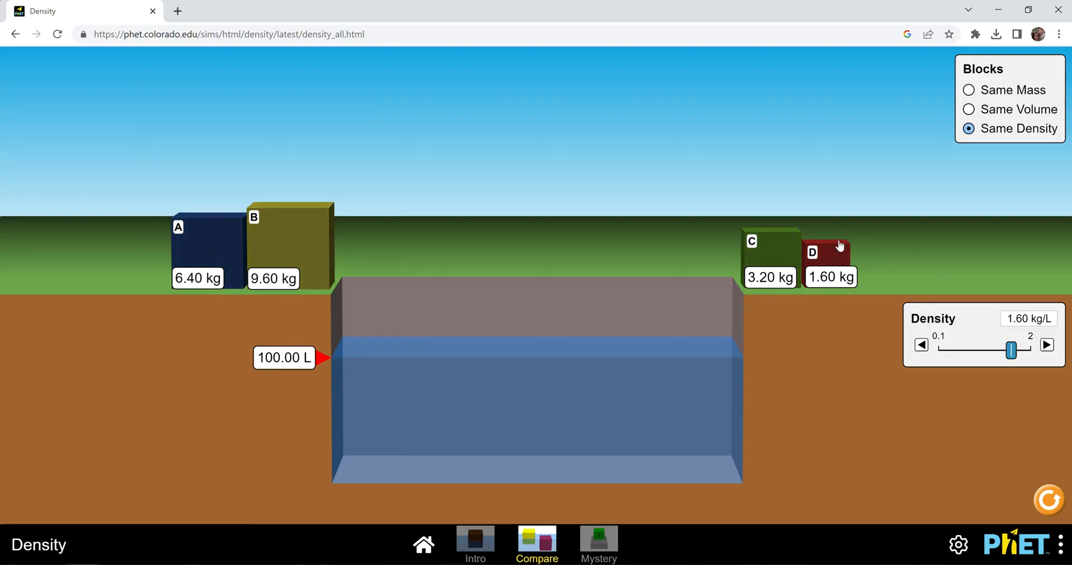
mouse_move(431, 249)
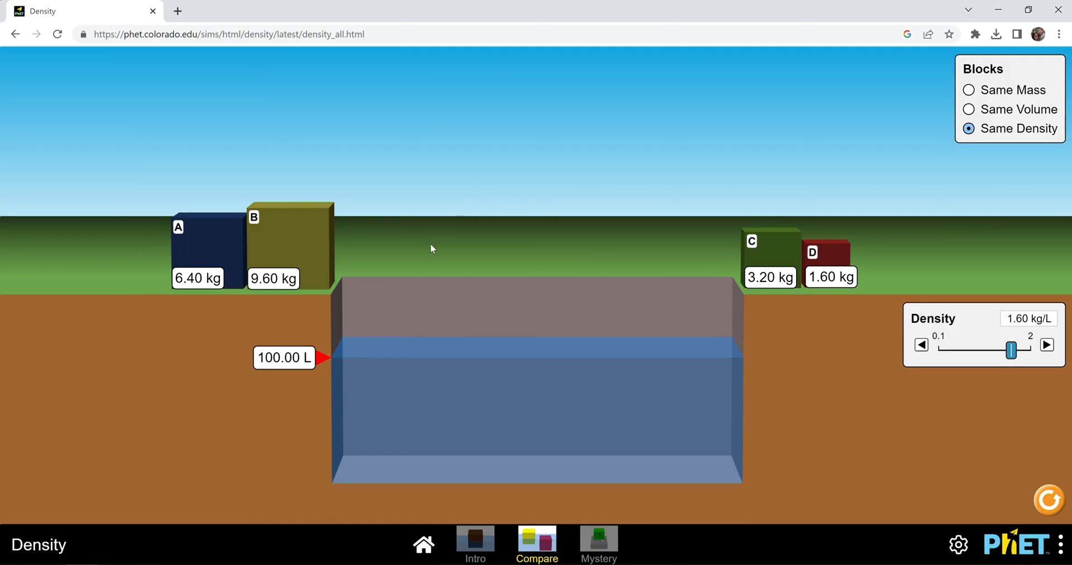
mouse_move(879, 202)
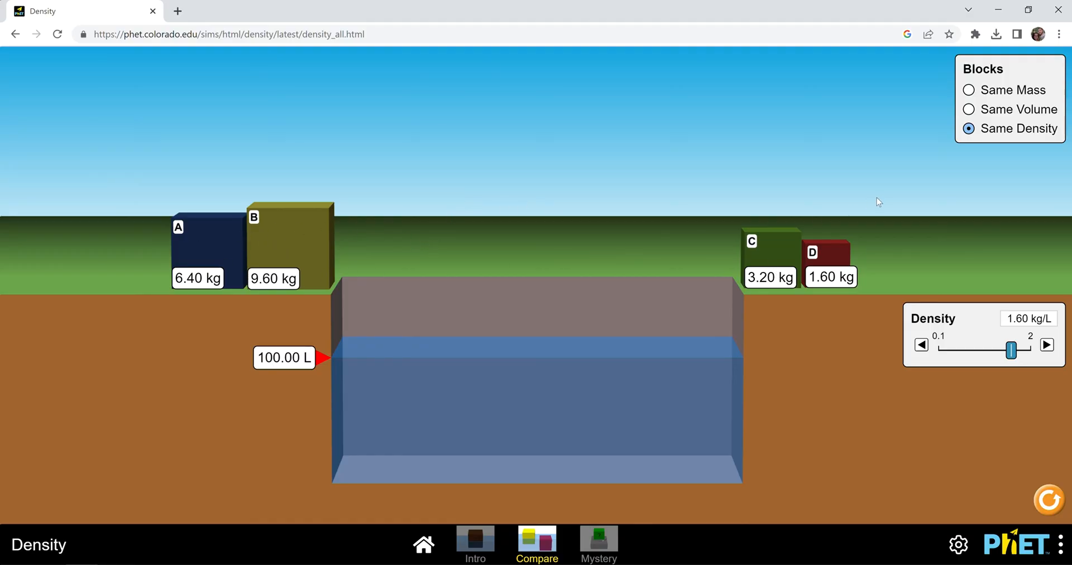
mouse_move(699, 481)
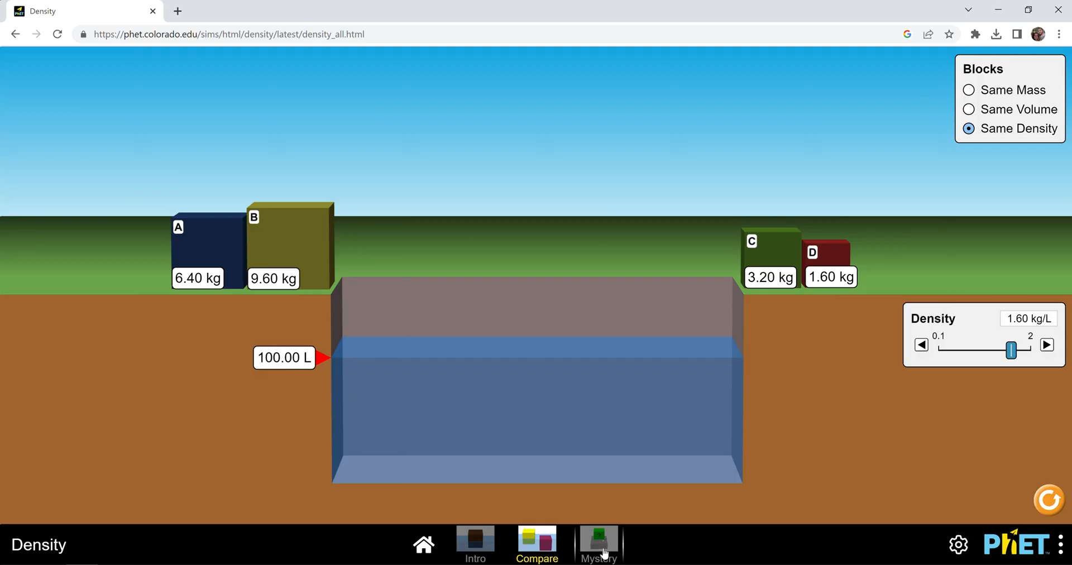
Go to the Mystery screen and weigh block 1B on the scale at 0.40 kg
left_click(598, 541)
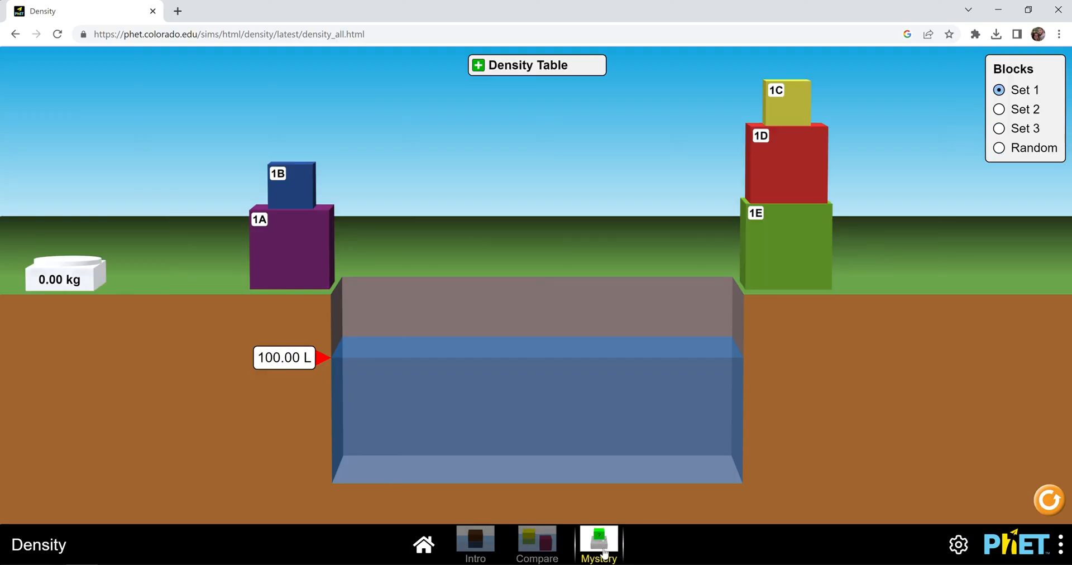
mouse_move(32, 288)
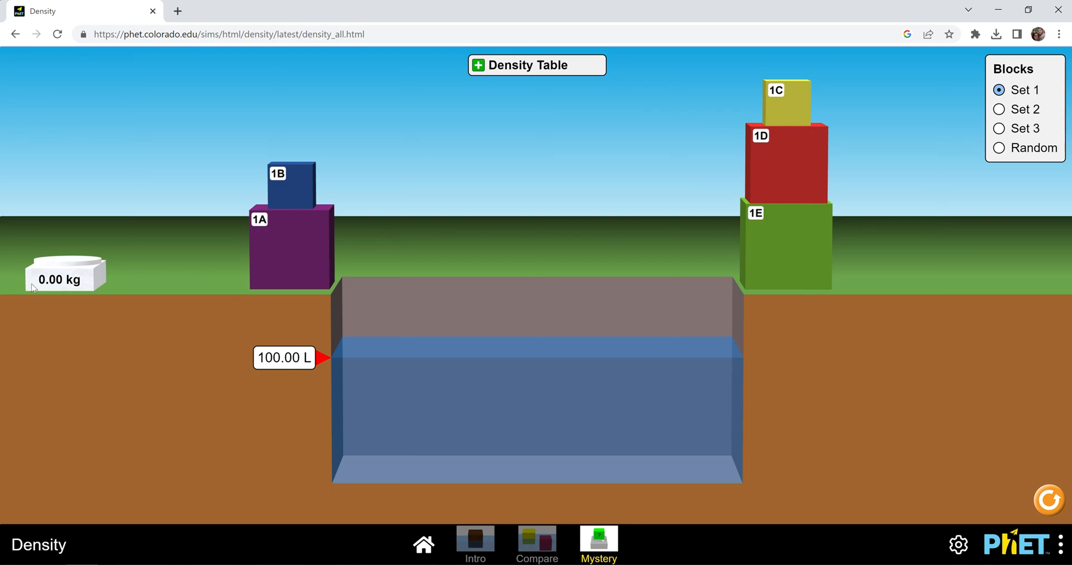
left_click_drag(290, 183, 102, 190)
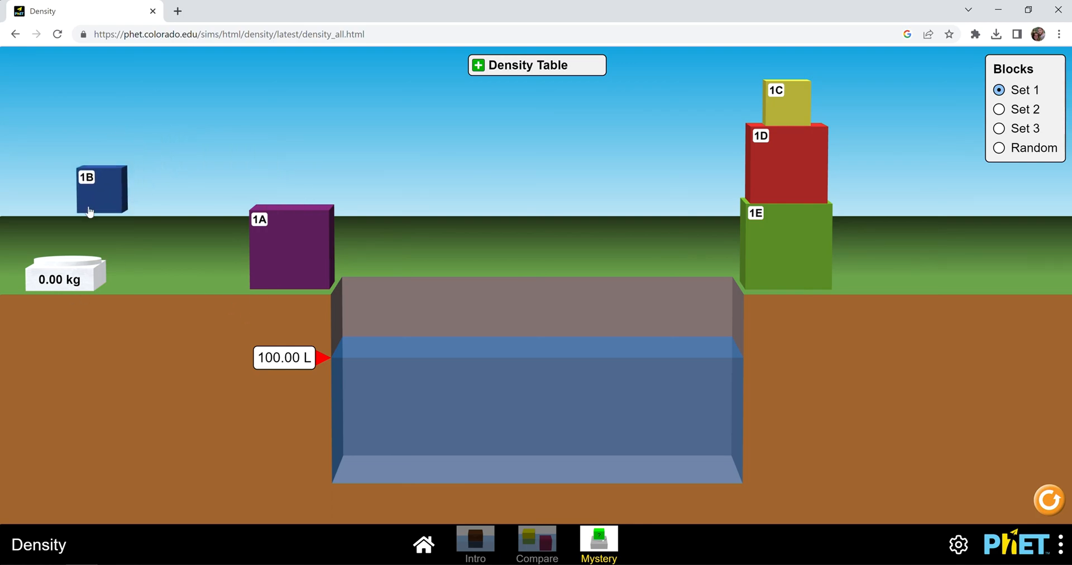
left_click_drag(101, 189, 65, 243)
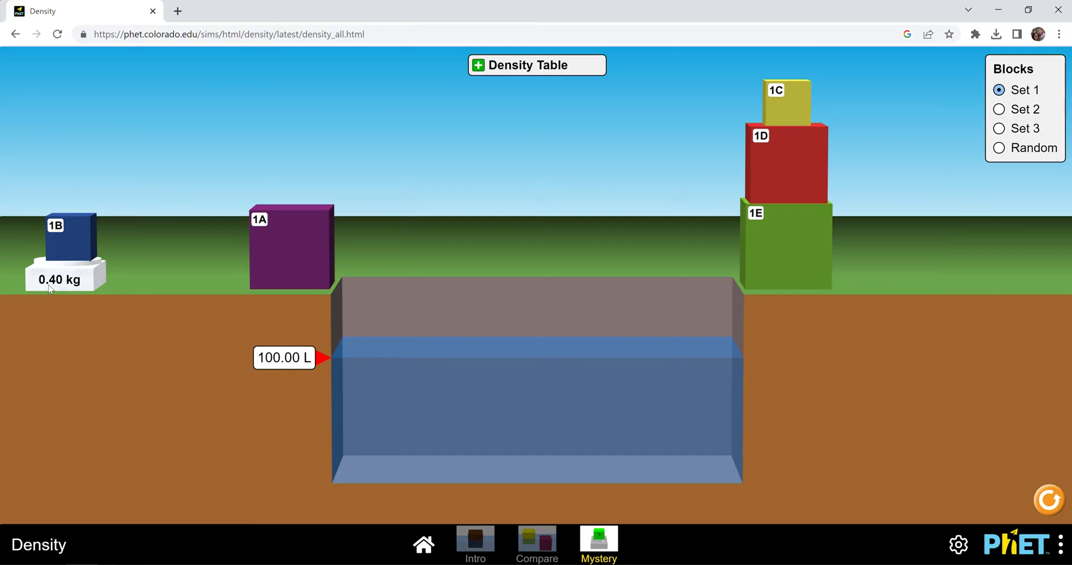
left_click_drag(68, 239, 286, 161)
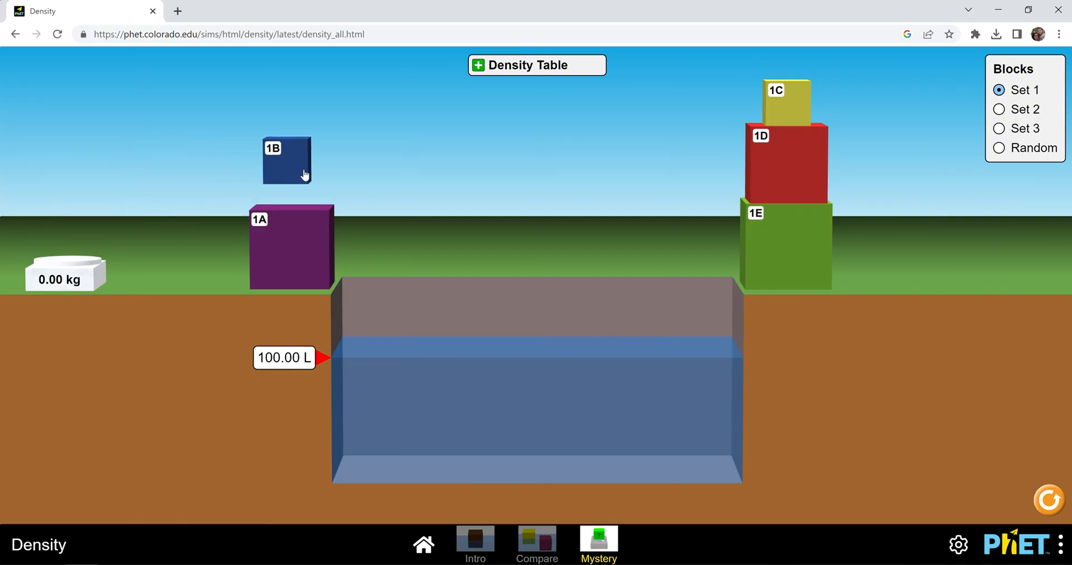
Drop block 1B into the water and submerge it so the volume reads 100.40 L
left_click_drag(286, 159, 385, 341)
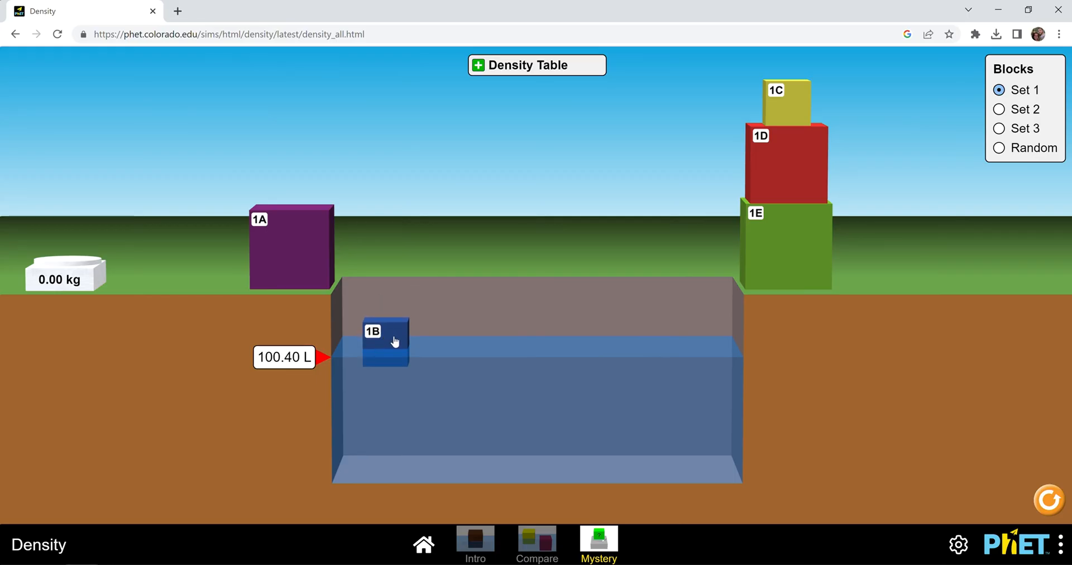
left_click_drag(385, 340, 389, 402)
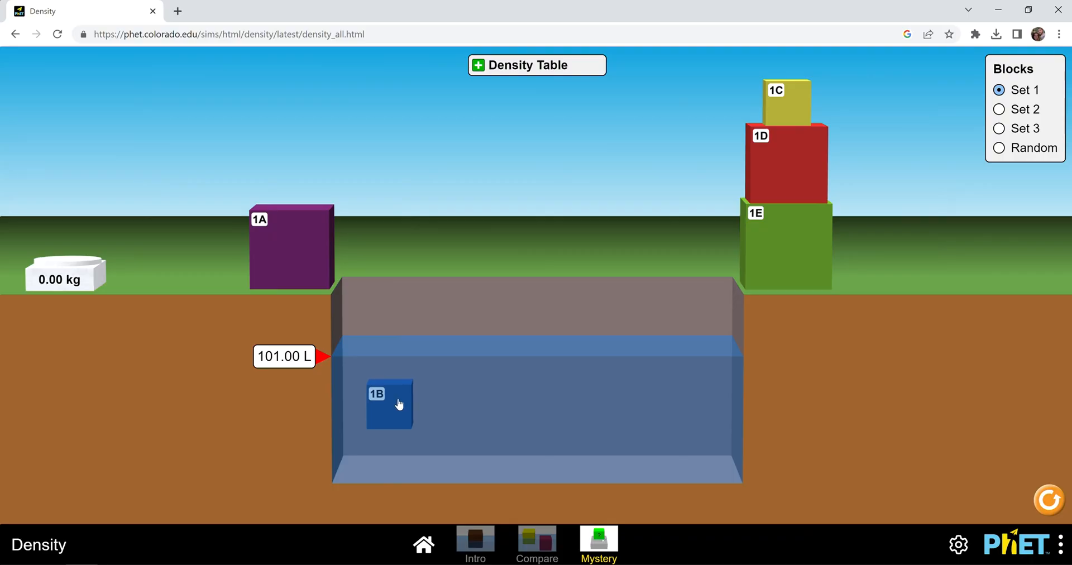
left_click_drag(389, 403, 394, 335)
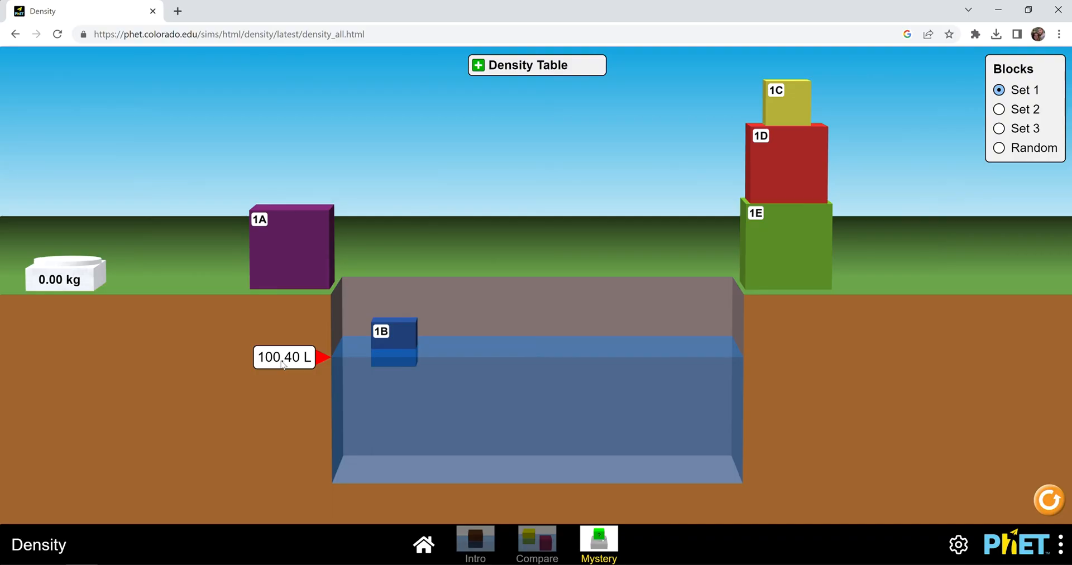
Weigh block 1B at 0.40 kg, submerge it for its volume, then set it beside 1A
left_click_drag(394, 341, 394, 251)
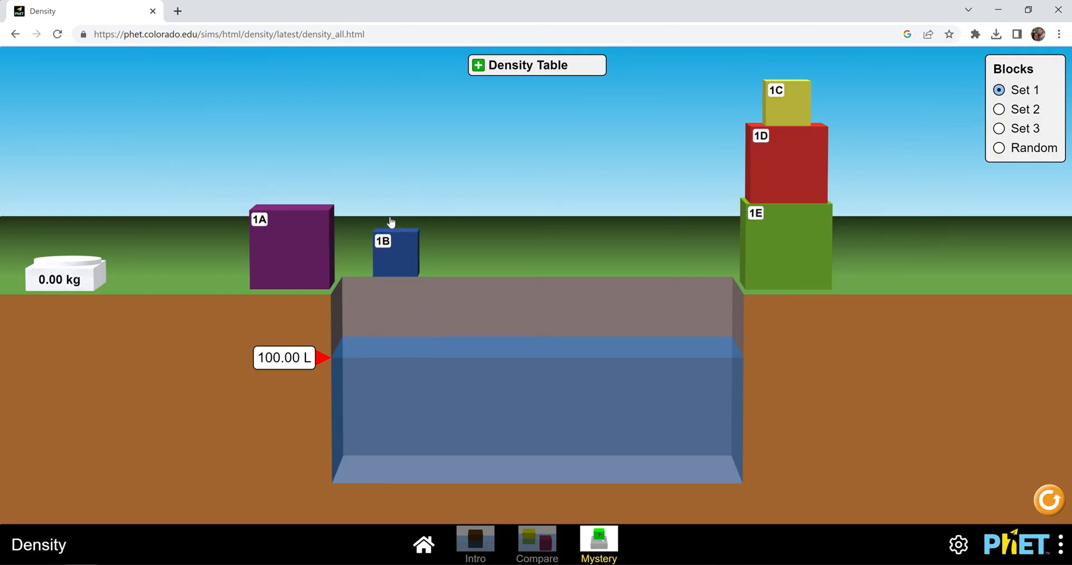
left_click_drag(395, 250, 107, 219)
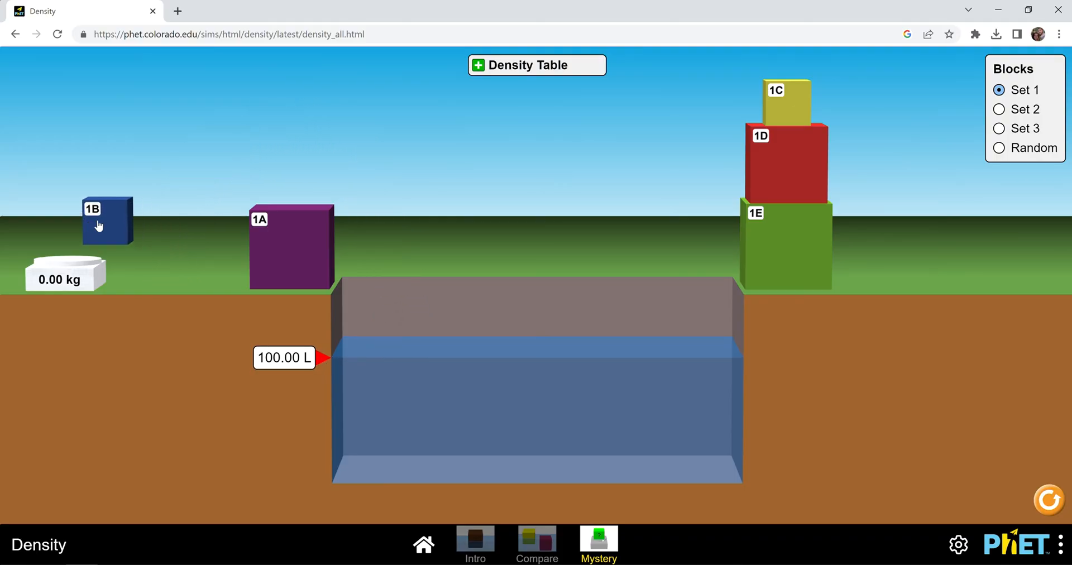
left_click_drag(107, 220, 67, 246)
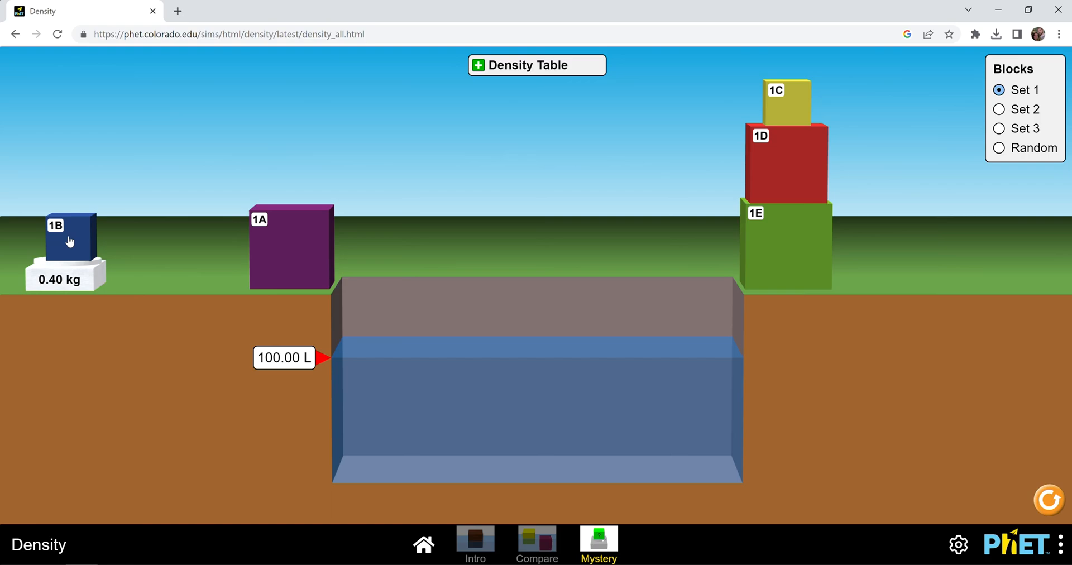
left_click_drag(68, 242, 396, 411)
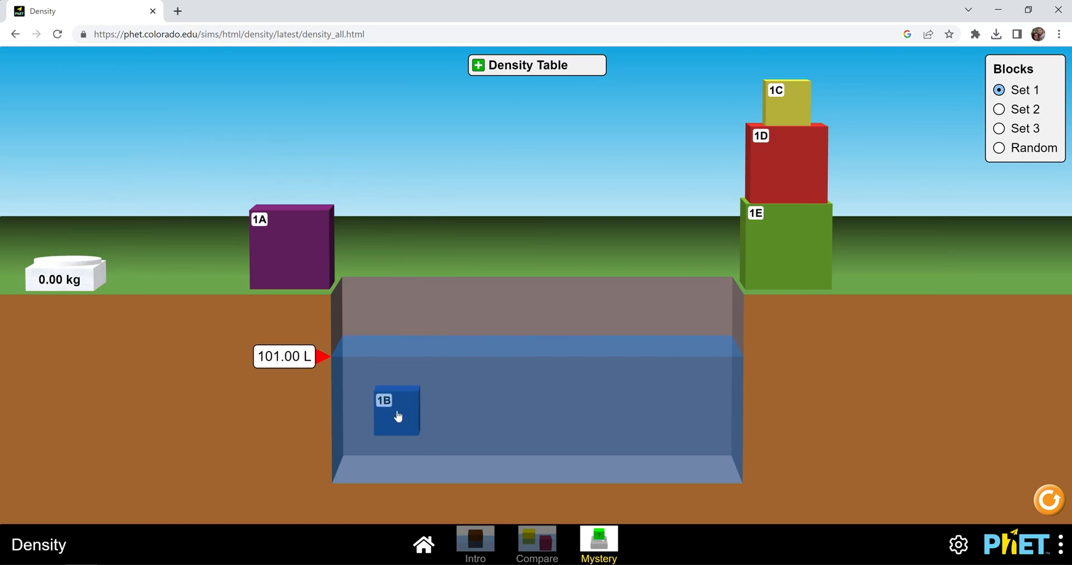
left_click_drag(396, 410, 200, 264)
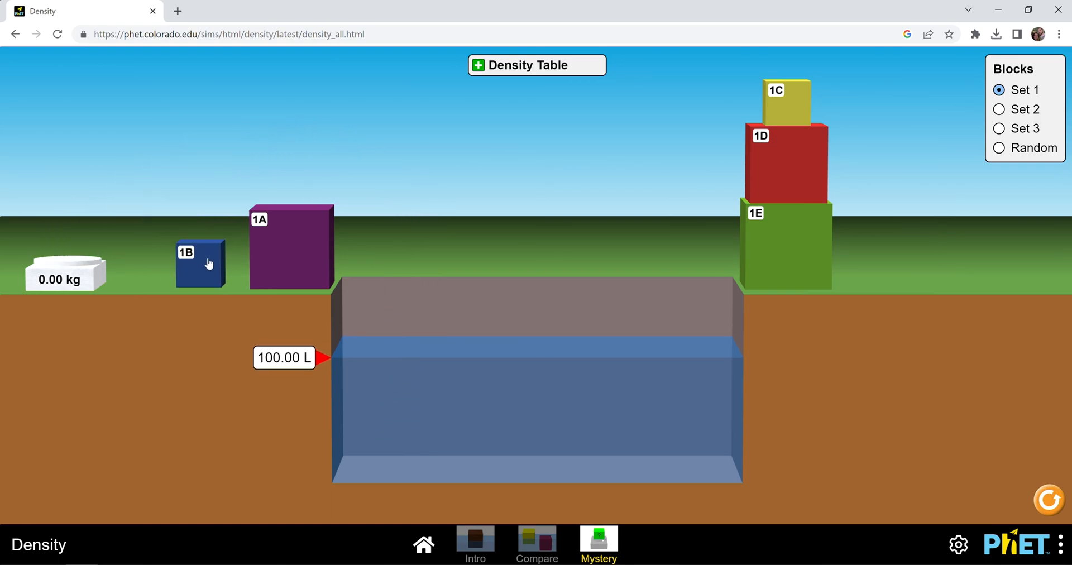
mouse_move(776, 73)
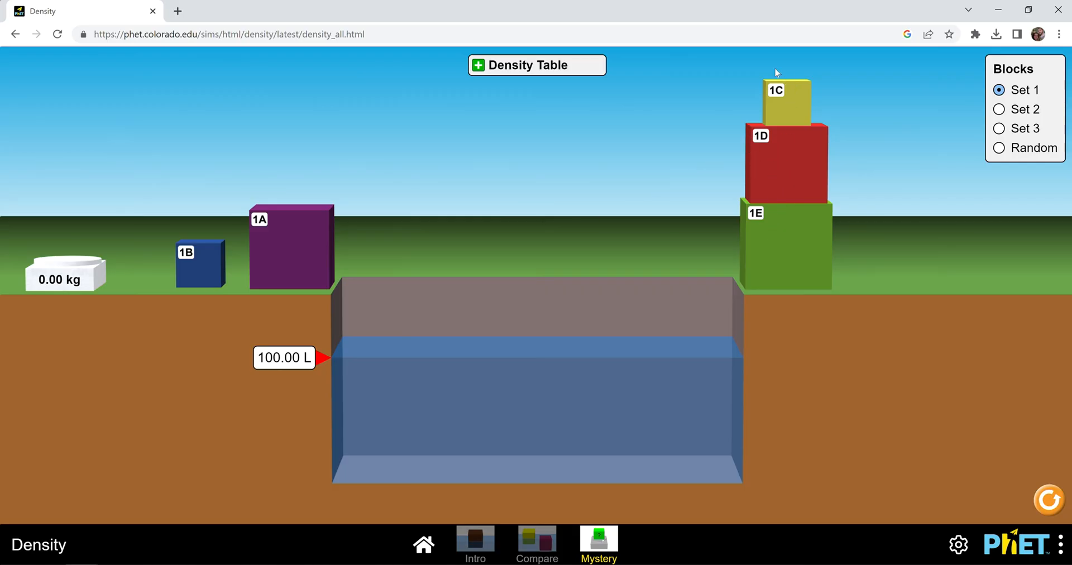
mouse_move(424, 331)
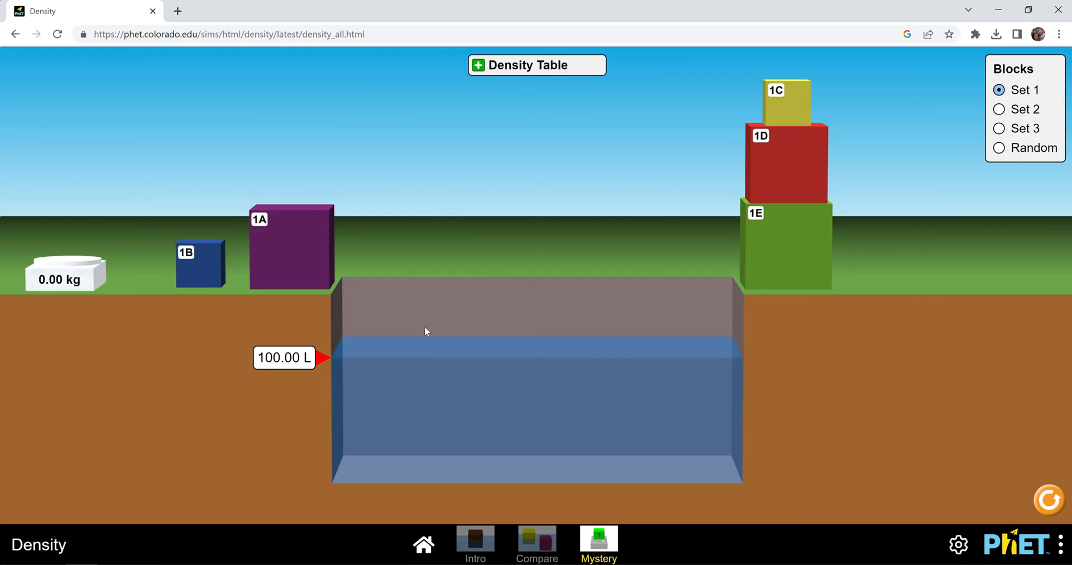
mouse_move(397, 411)
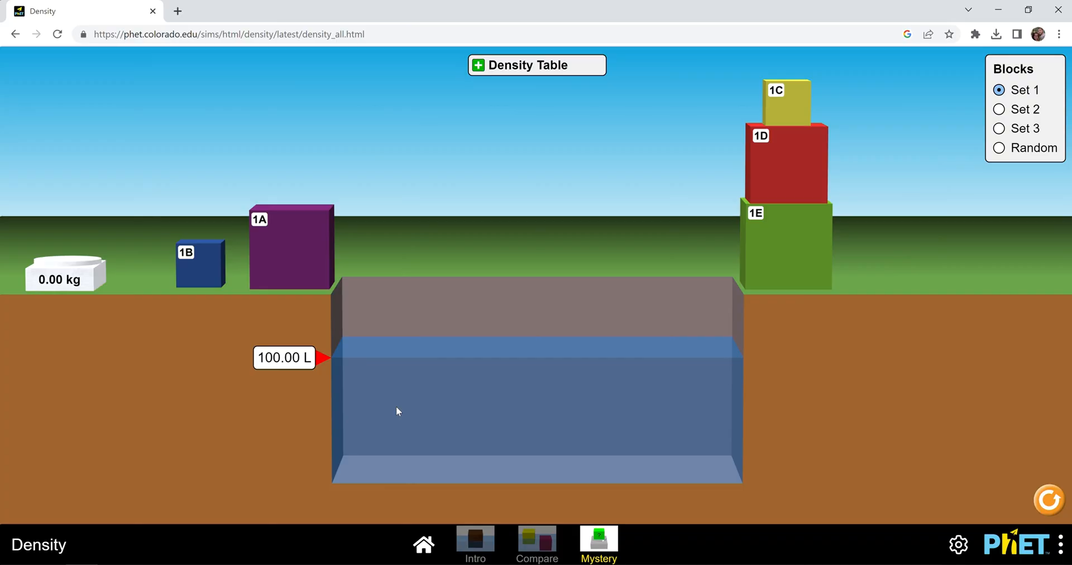
mouse_move(479, 71)
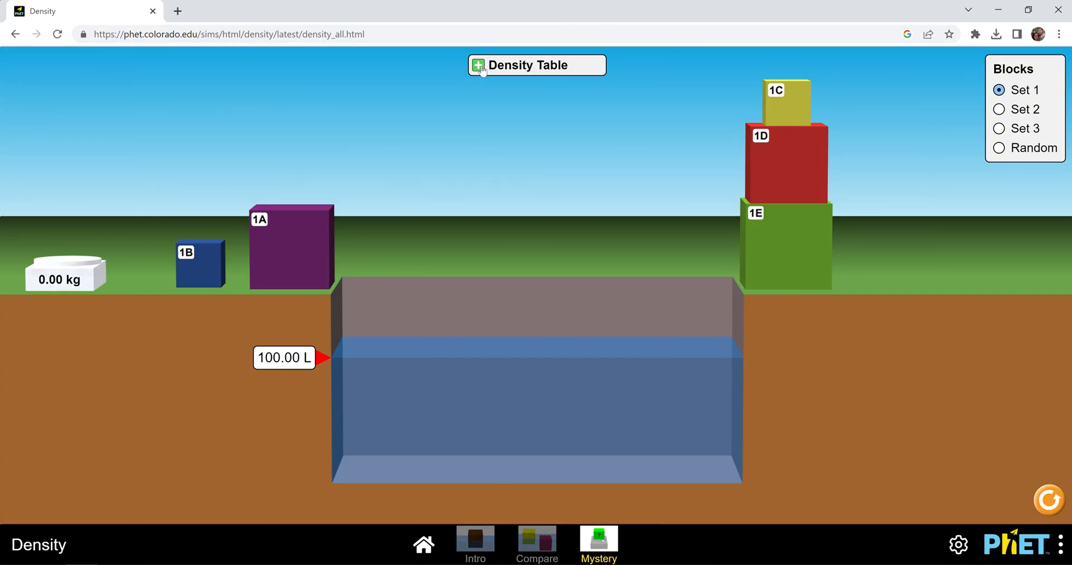
Expand the Density Table panel listing materials from Wood 0.40 kg/L to Gold 19.32 kg/L
left_click(477, 65)
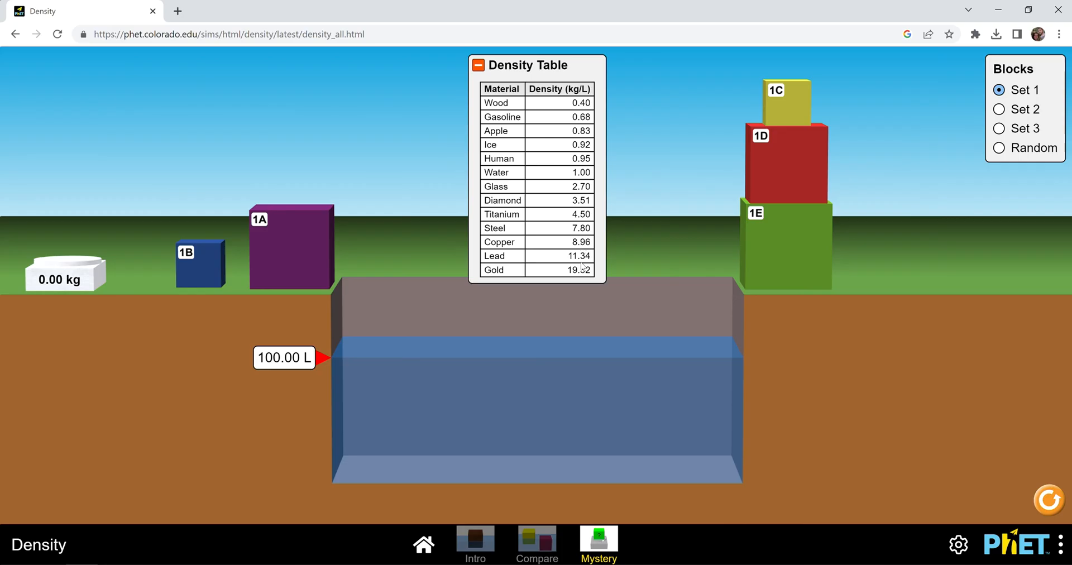
mouse_move(510, 100)
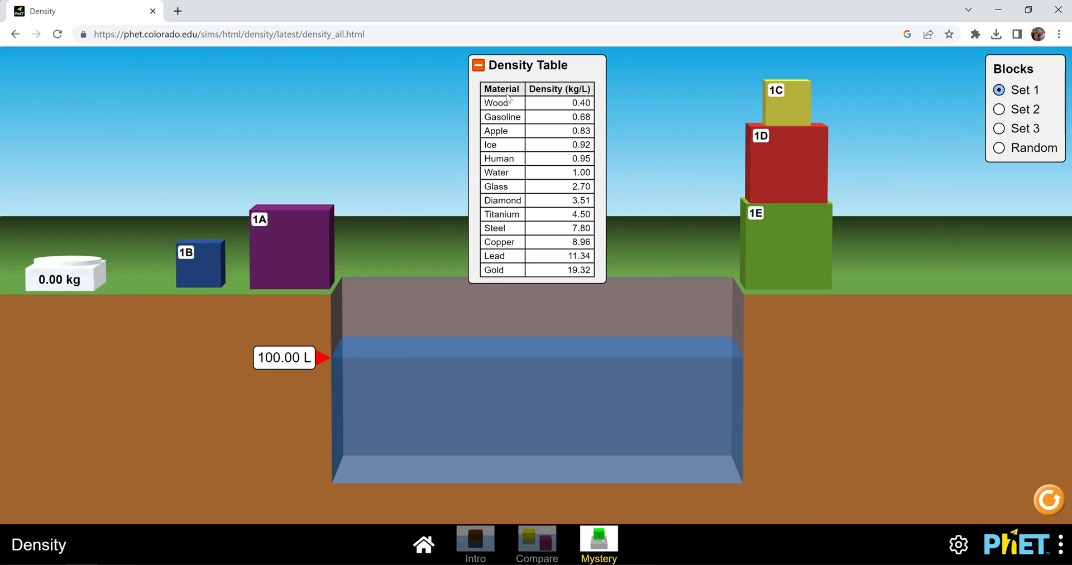
mouse_move(1043, 83)
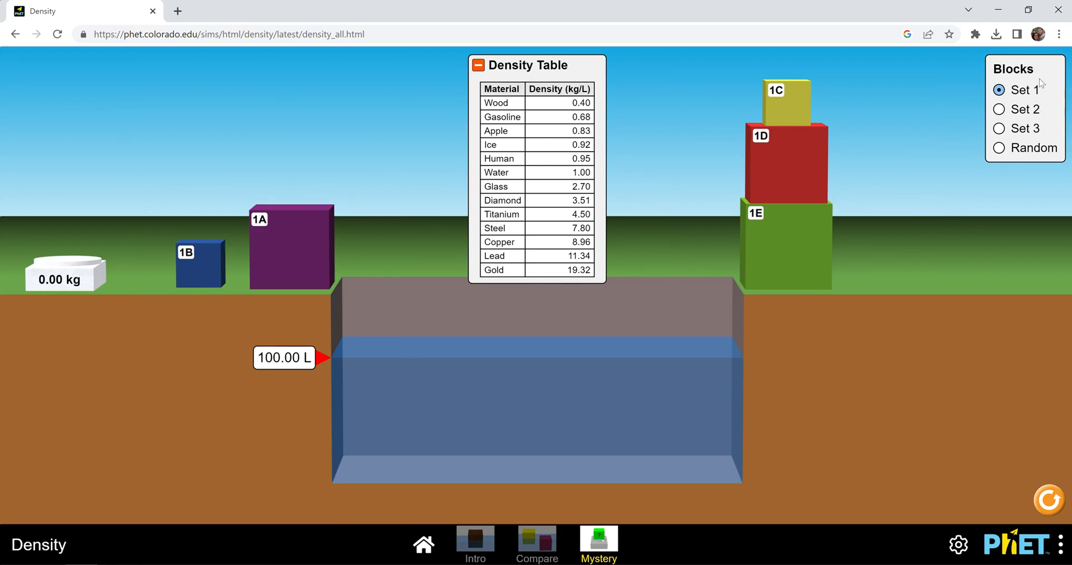
Switch the Mystery blocks to Set 2, then Set 3, then the Random set labelled A–E
left_click(998, 108)
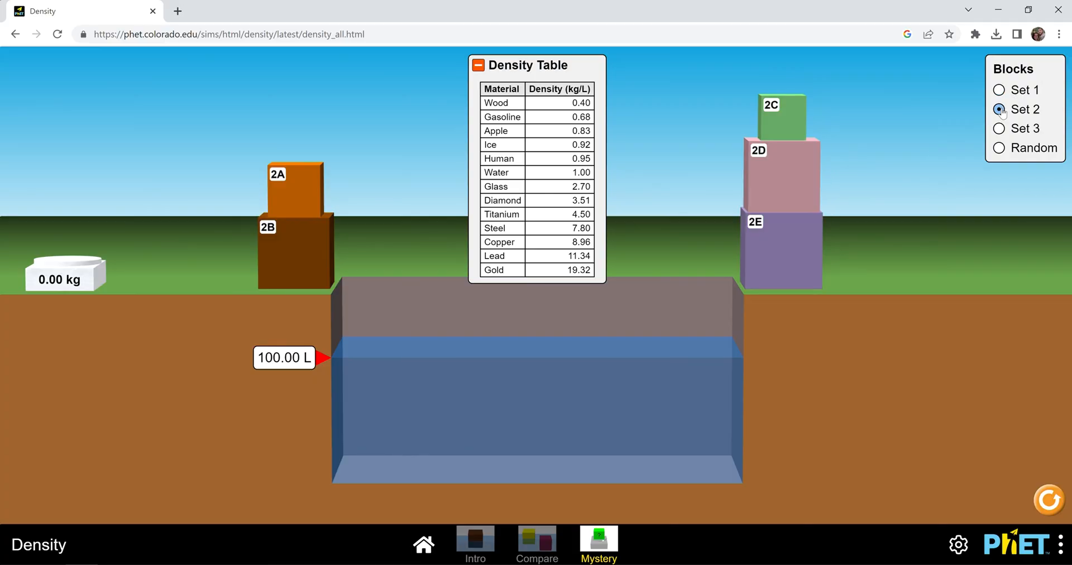
left_click(998, 129)
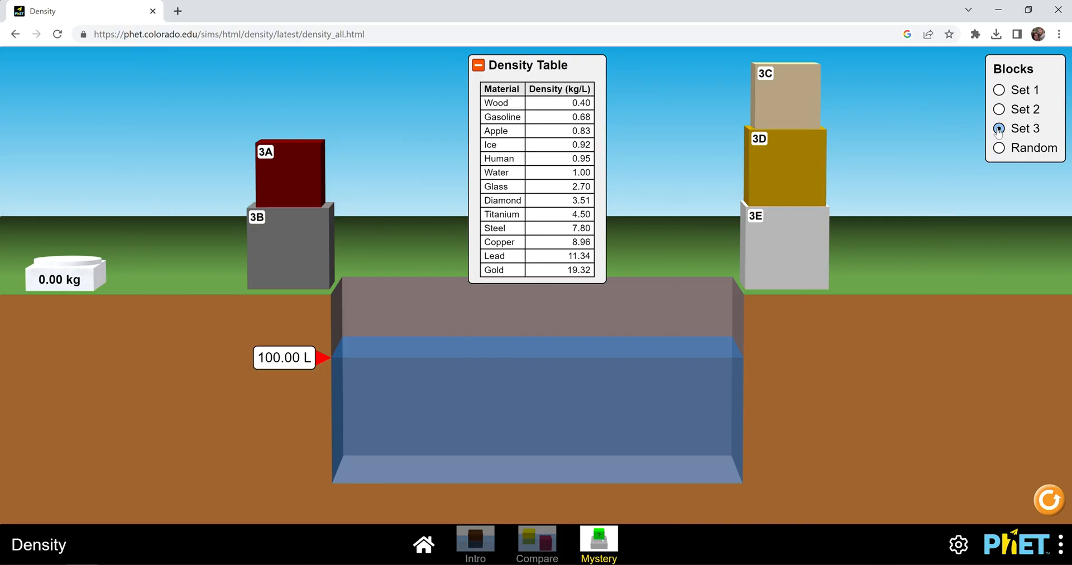
left_click(998, 147)
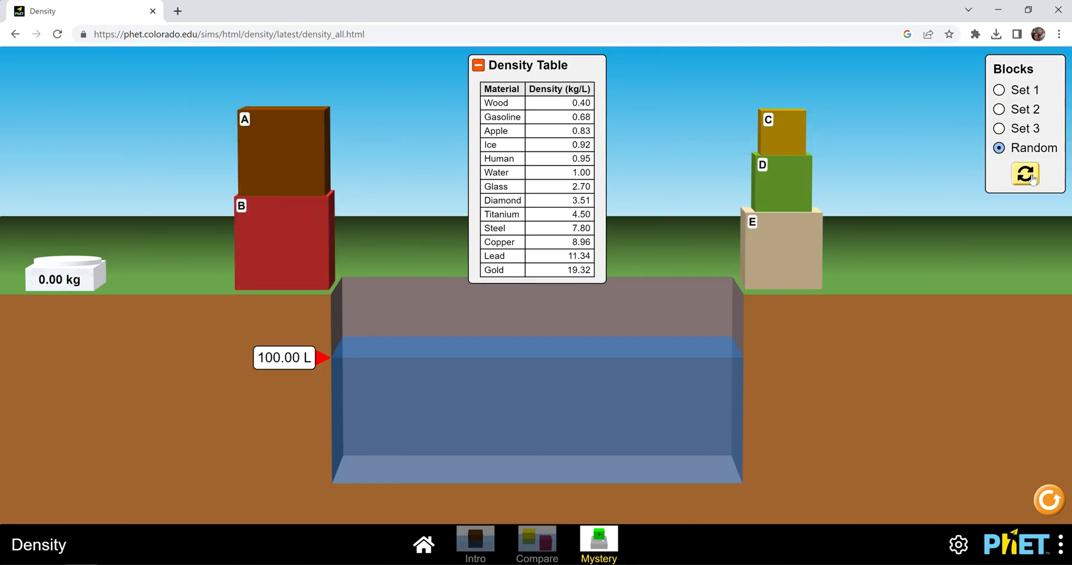
Regenerate the random A–E block set eight times with the refresh button
left_click(1025, 174)
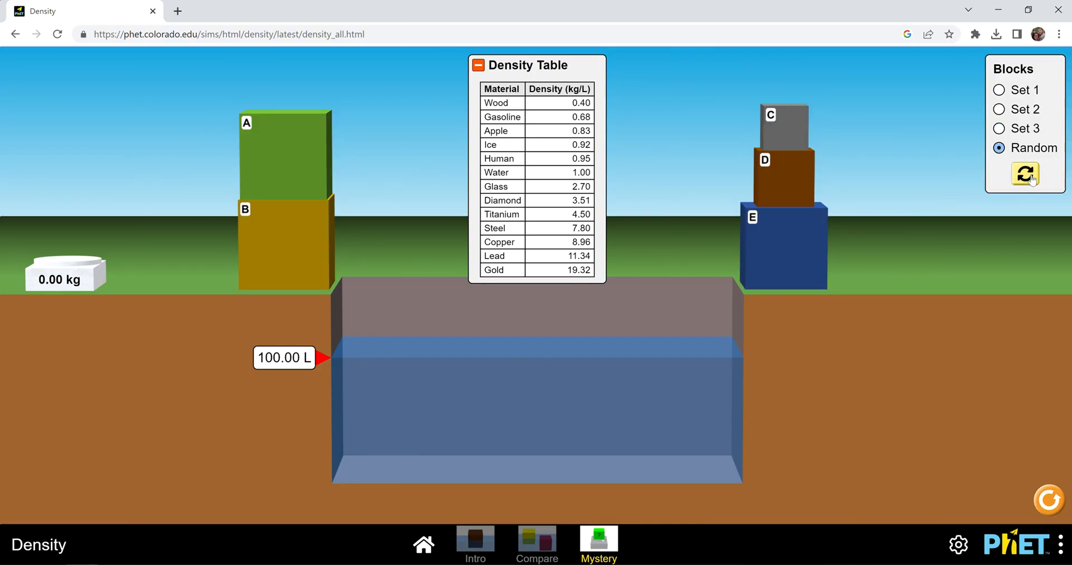
left_click(1025, 174)
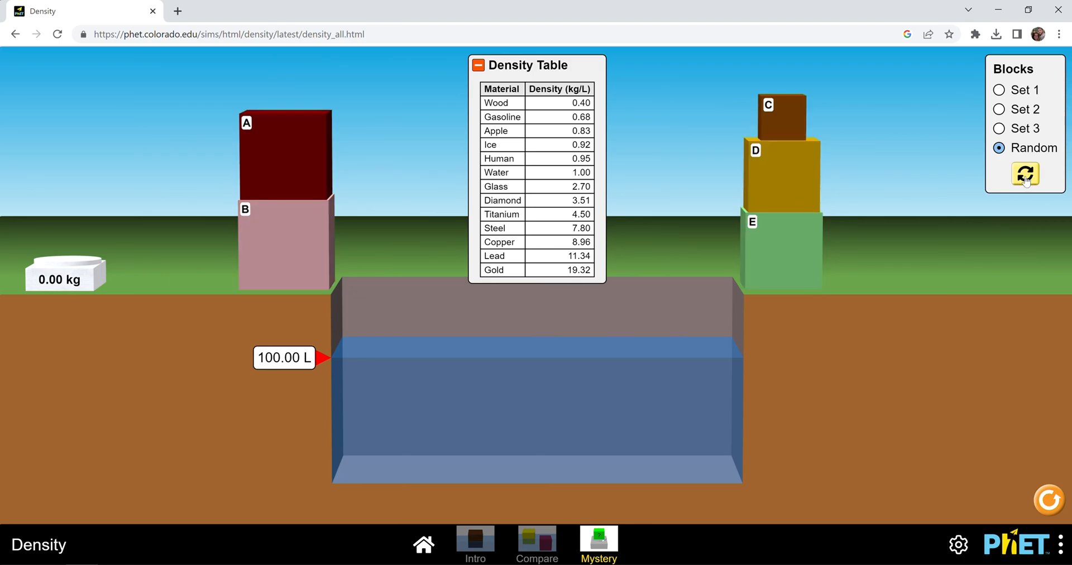
left_click(1025, 173)
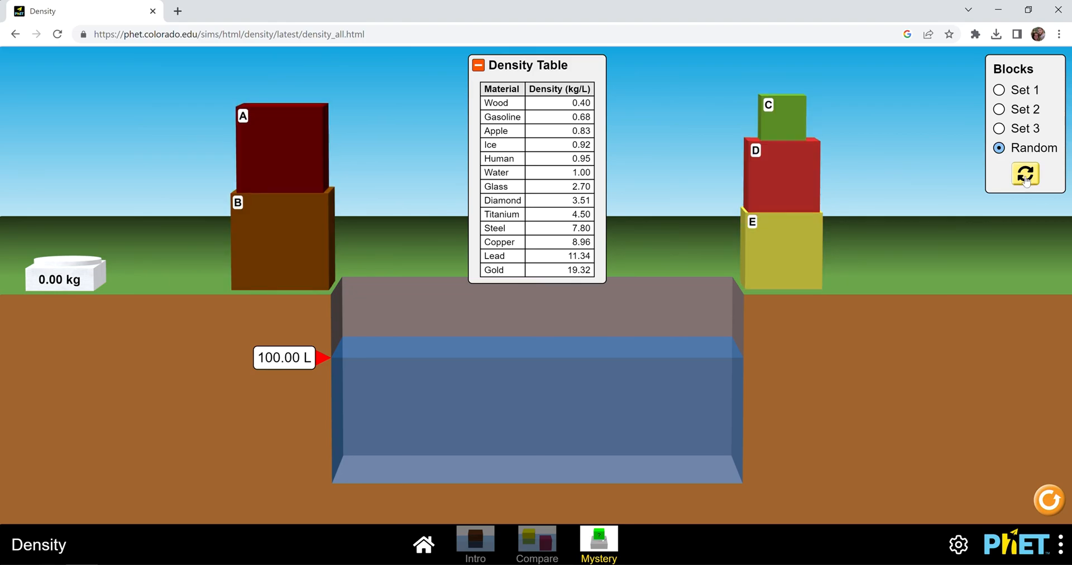
left_click(1025, 173)
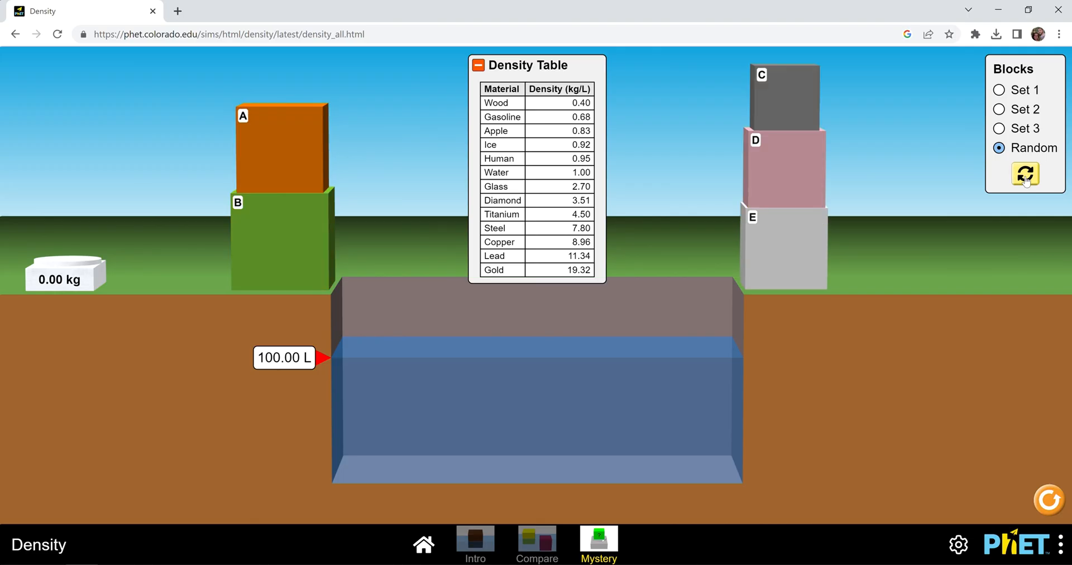
left_click(1025, 173)
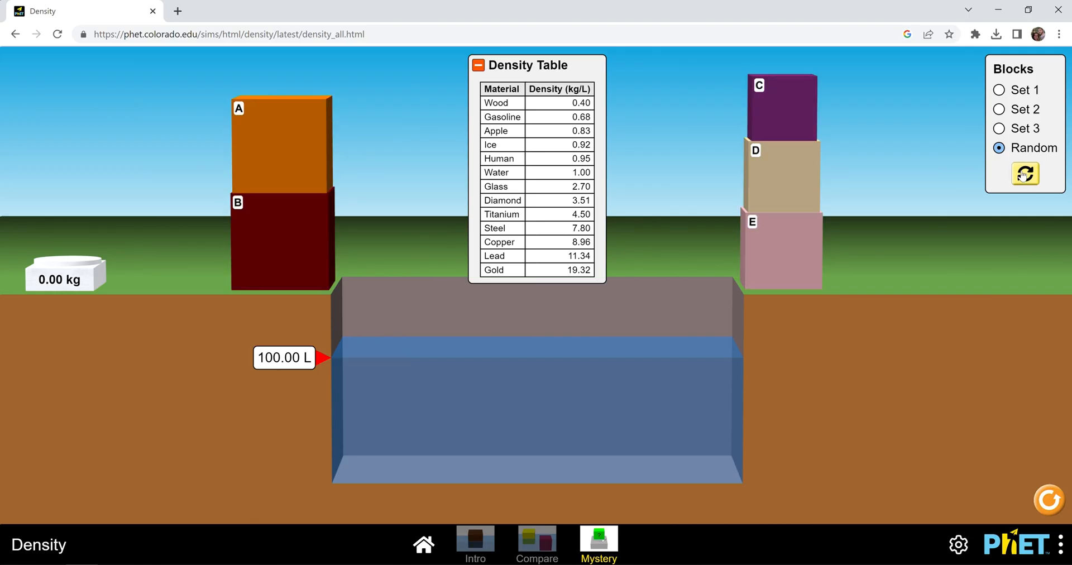
left_click(1024, 174)
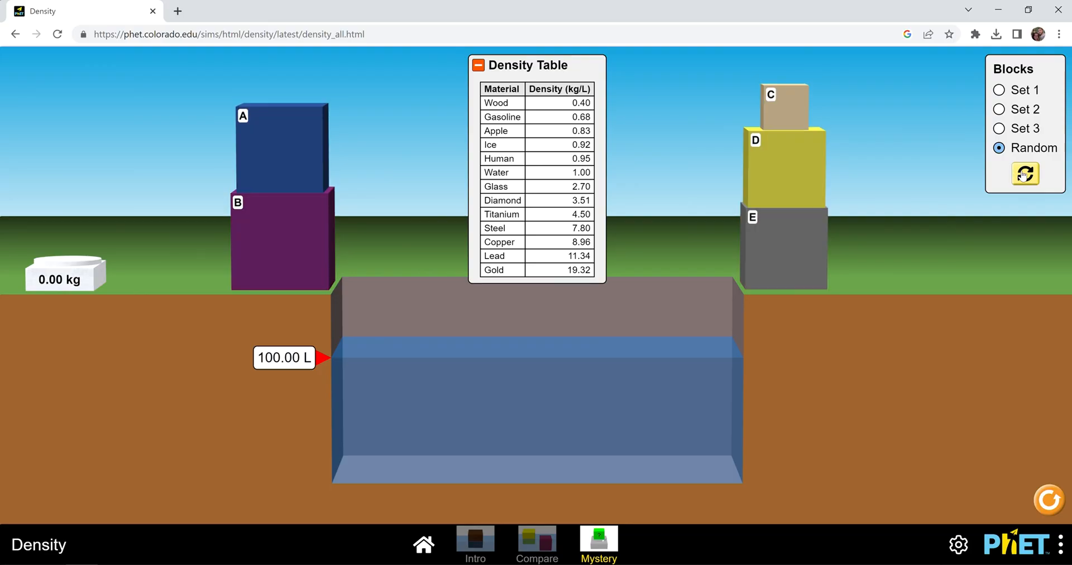
left_click(1024, 173)
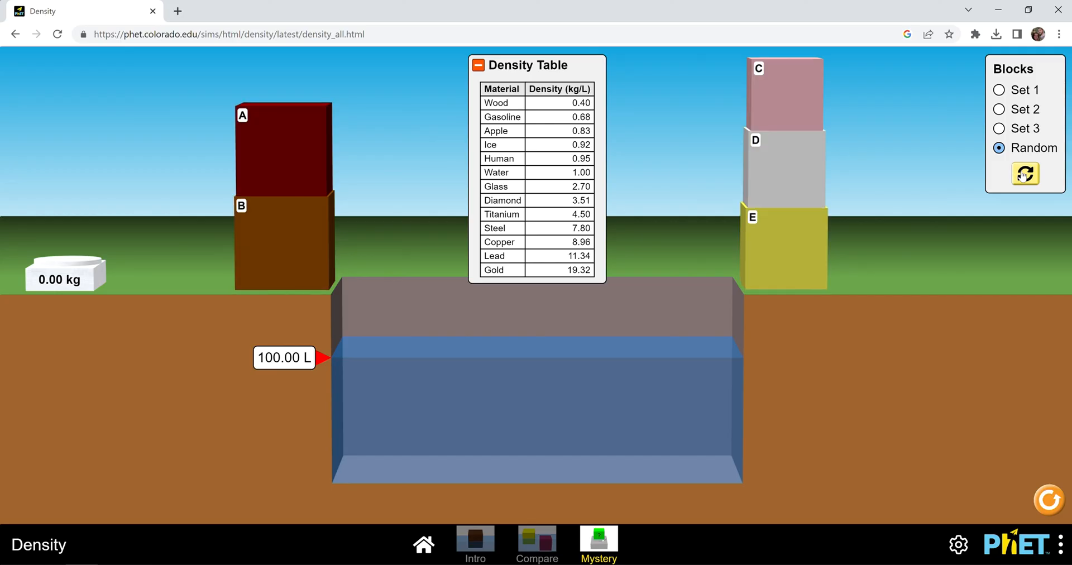
left_click(1024, 173)
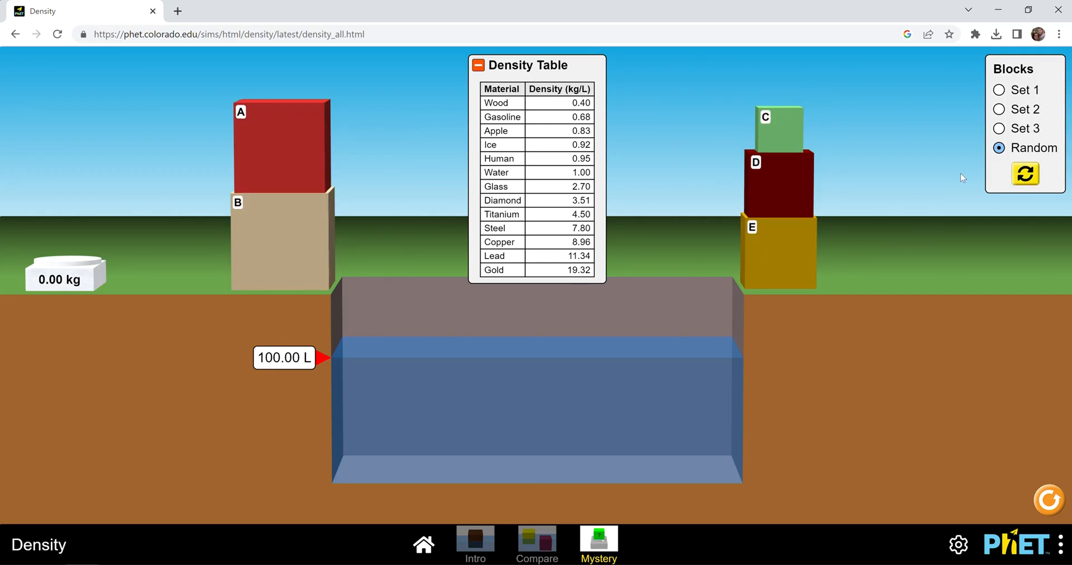
mouse_move(173, 225)
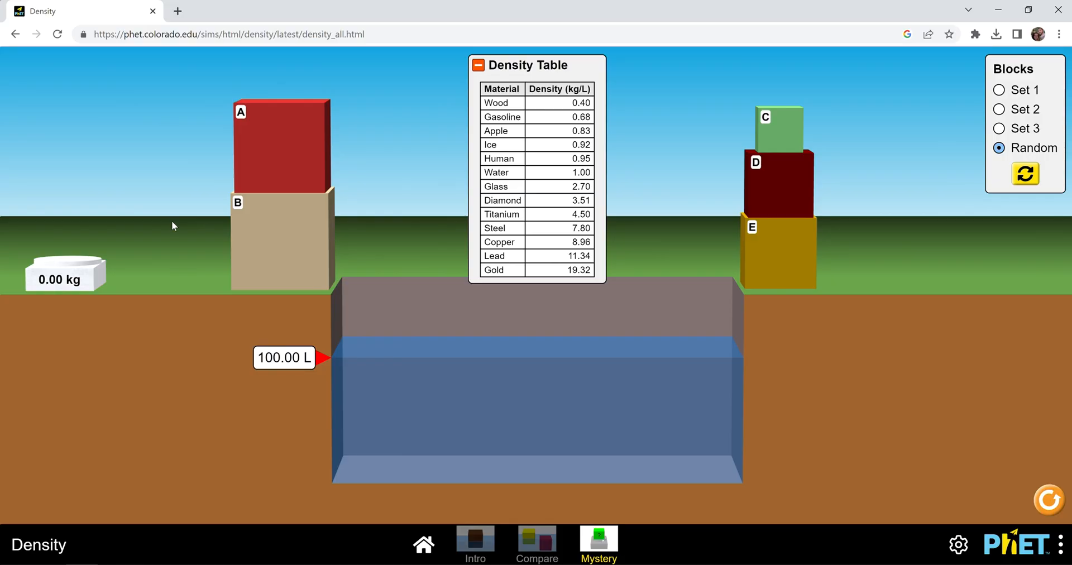